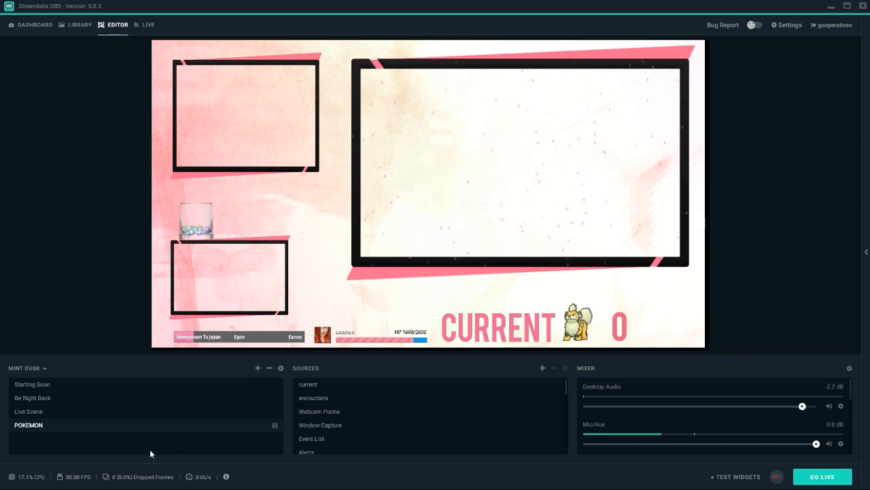
mouse_move(253, 340)
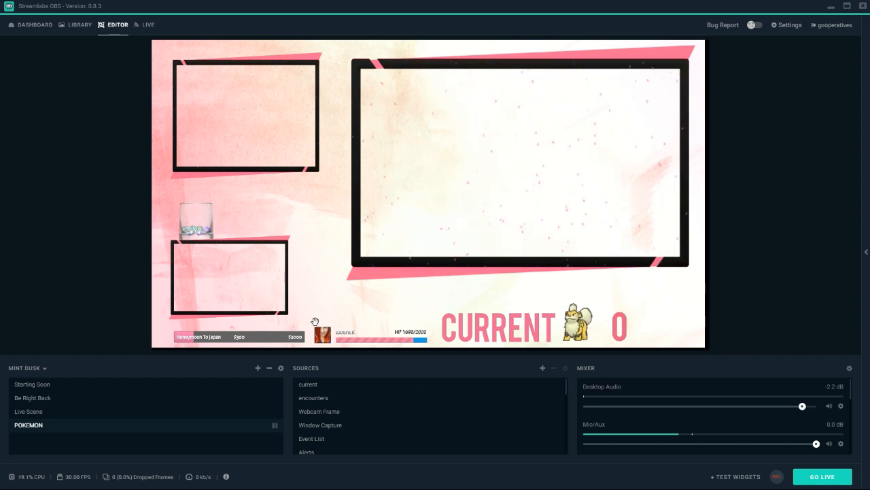
mouse_move(704, 104)
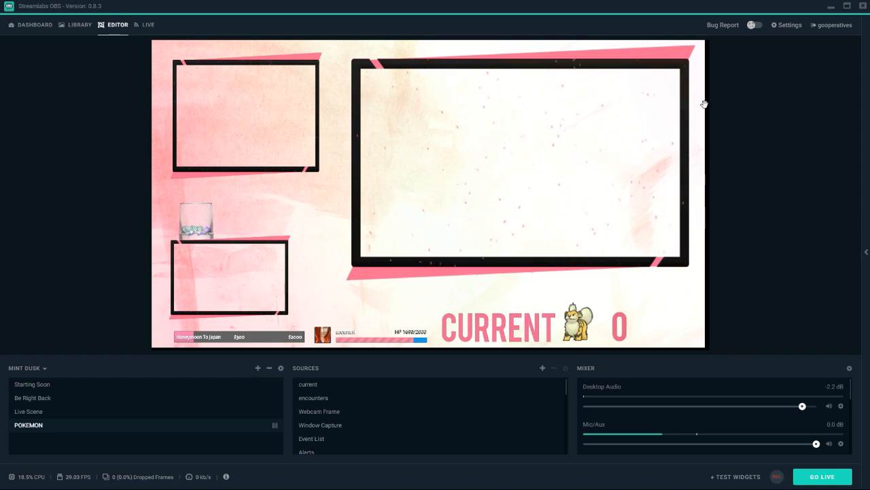
mouse_move(188, 80)
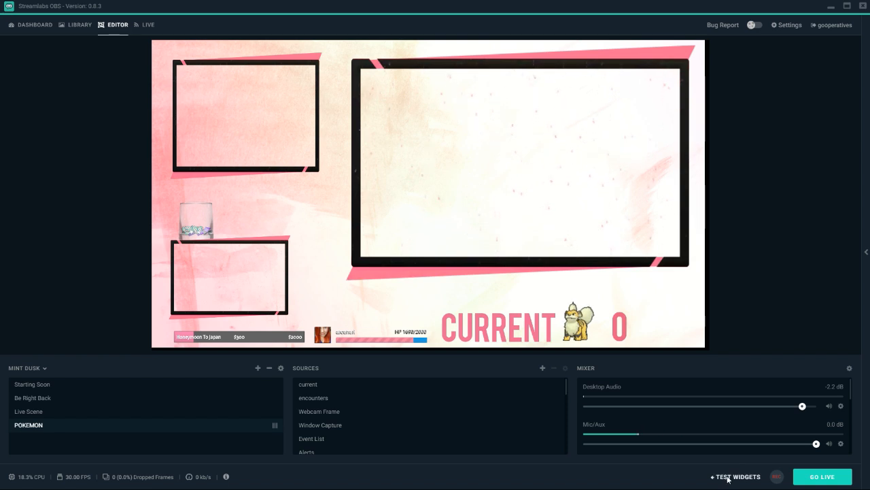
- Fire a test follower alert from the Test Widgets set on the Pokémon layout
click(737, 476)
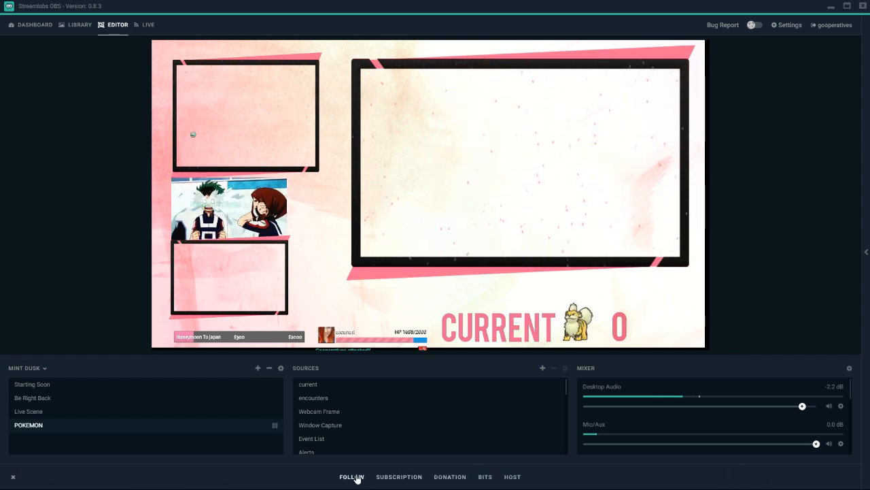
click(350, 476)
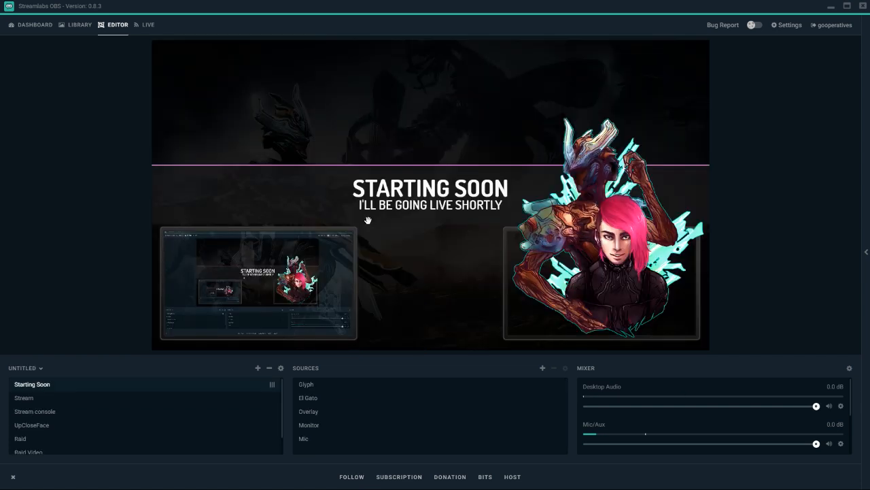
mouse_move(448, 282)
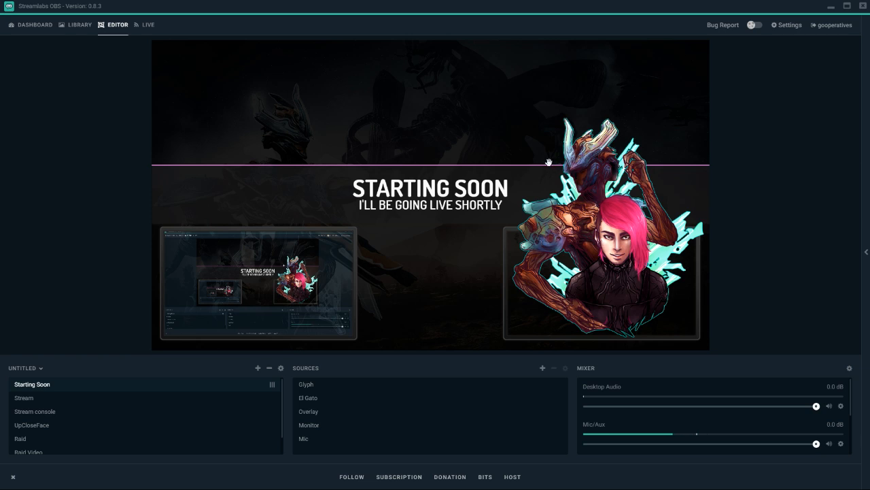
mouse_move(498, 157)
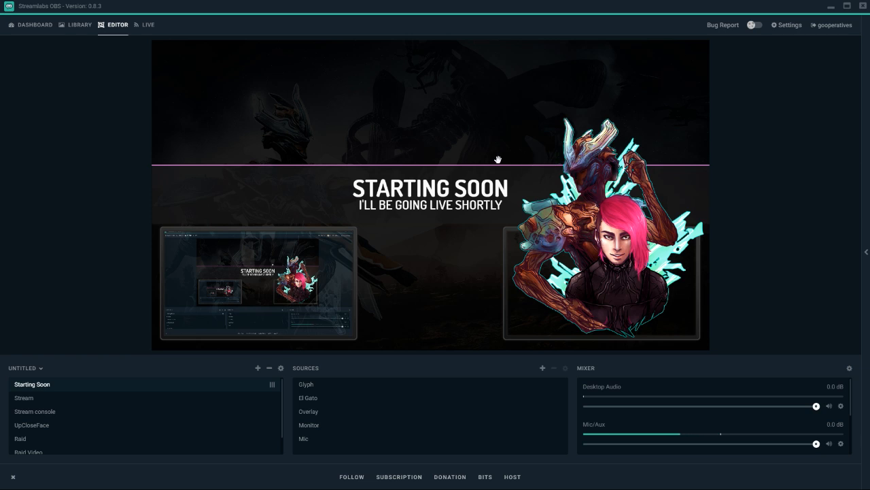
mouse_move(382, 325)
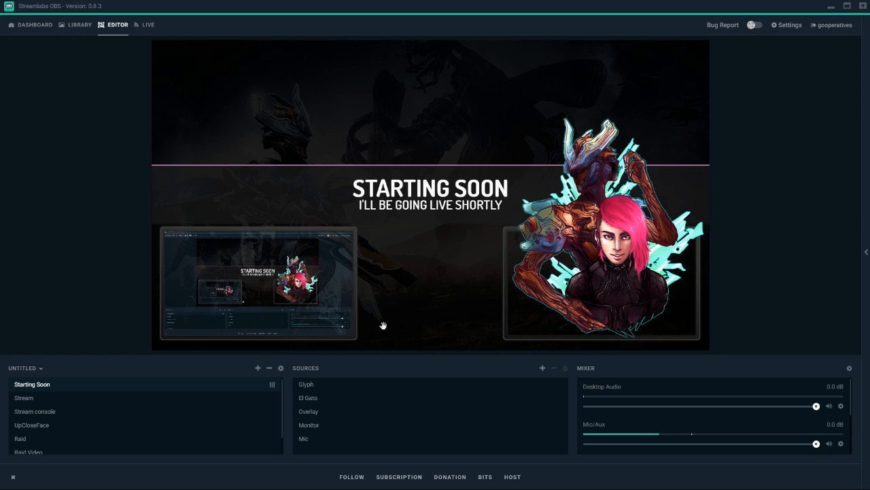
mouse_move(92, 33)
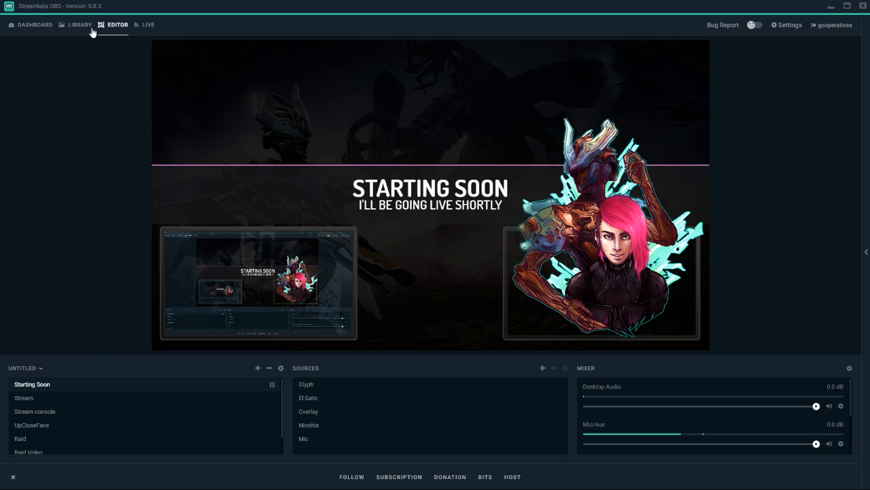
- Browse the overlay library pages and filter to massively multiplayer online overlays
click(34, 24)
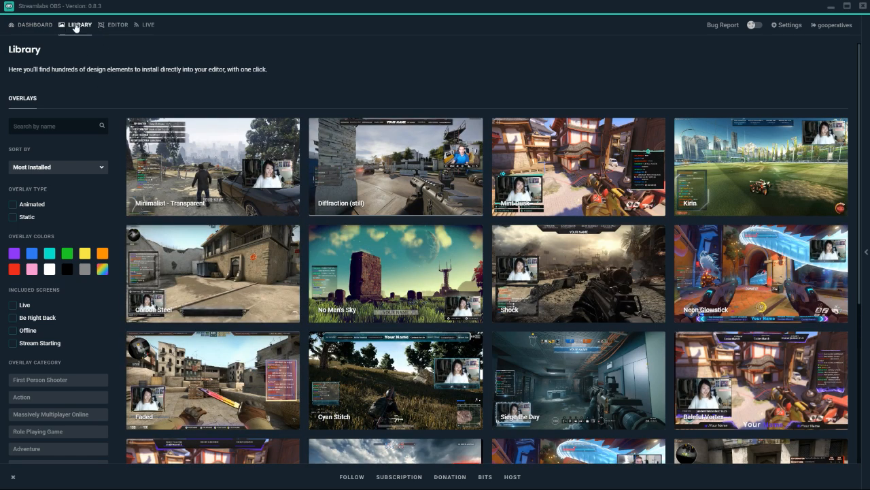
mouse_move(161, 38)
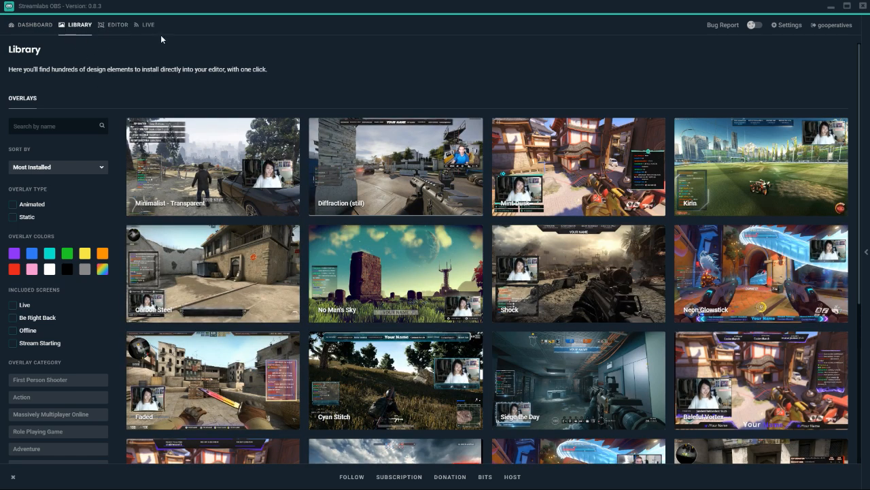
mouse_move(142, 100)
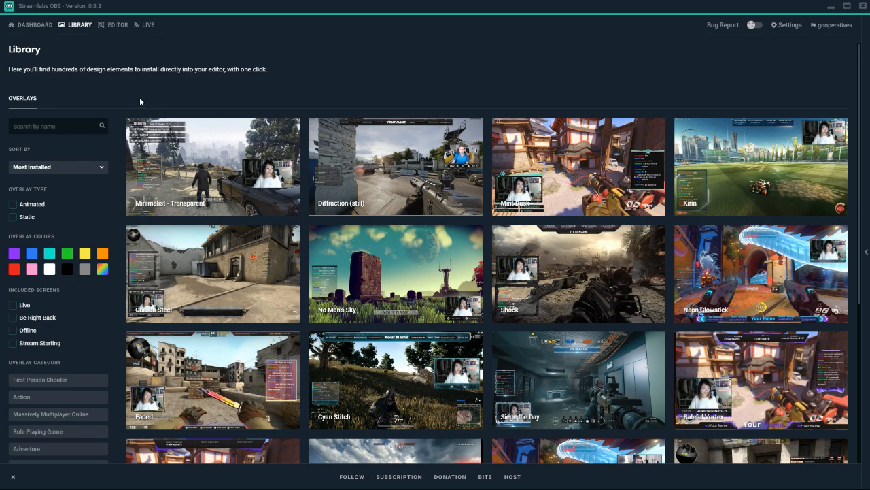
mouse_move(400, 313)
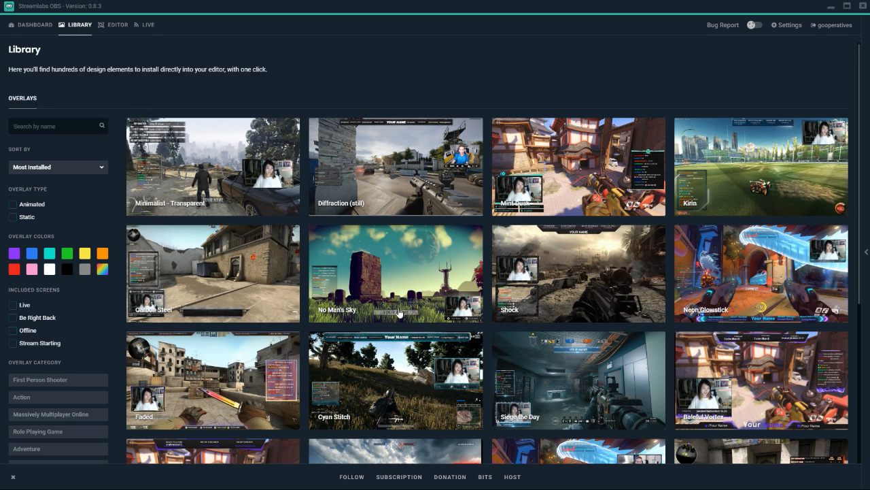
scroll(down, 3)
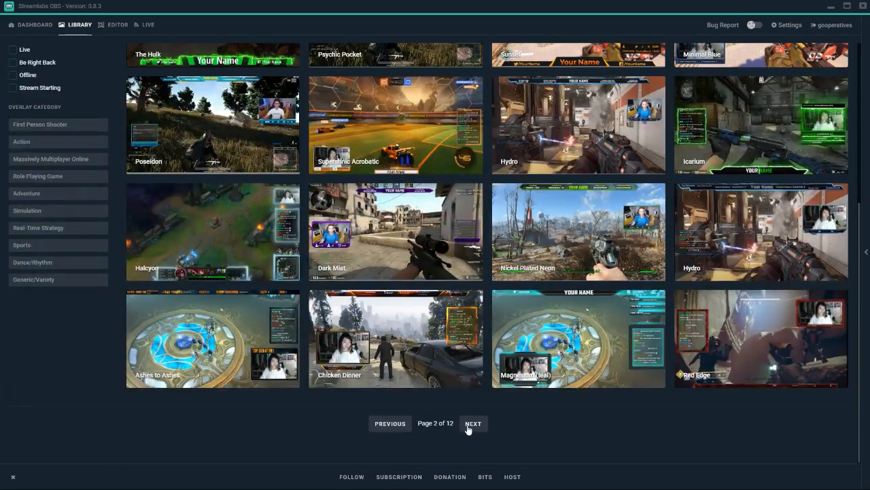
click(473, 423)
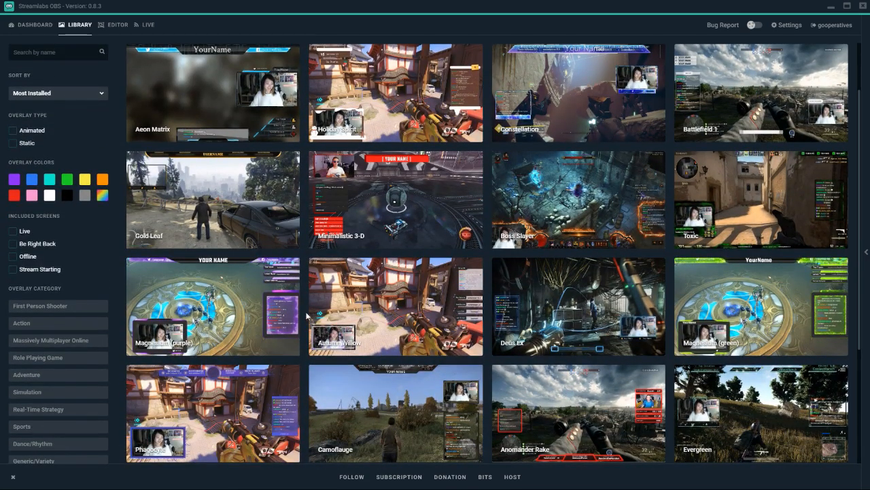
scroll(down, 3)
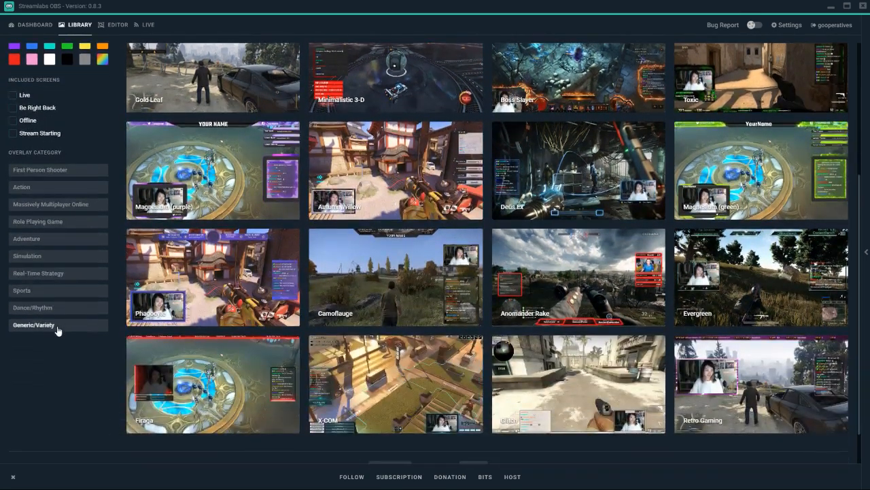
click(50, 204)
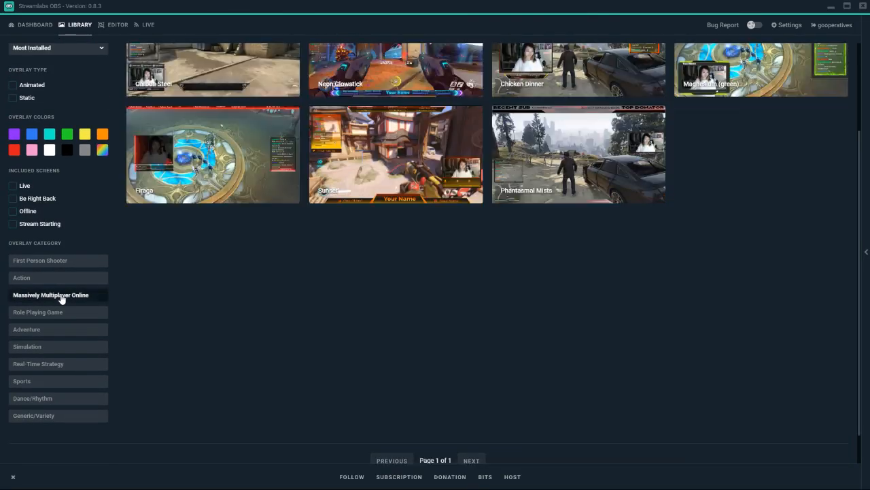
scroll(up, 3)
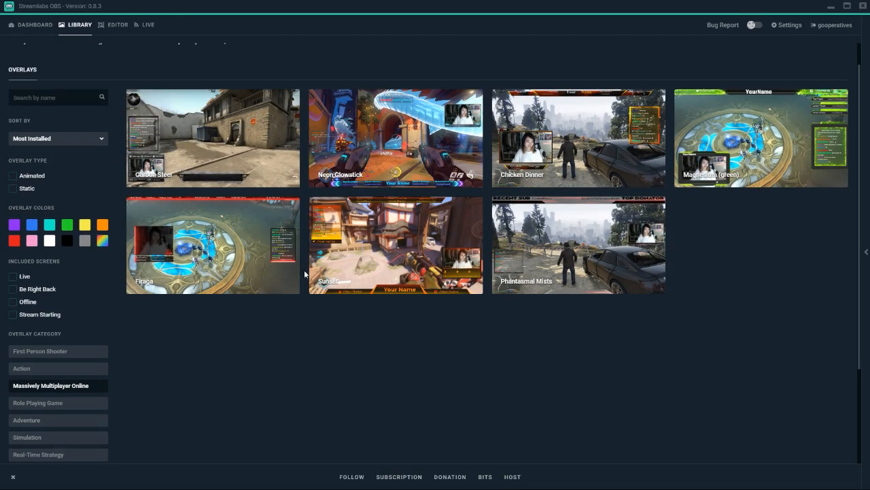
mouse_move(713, 155)
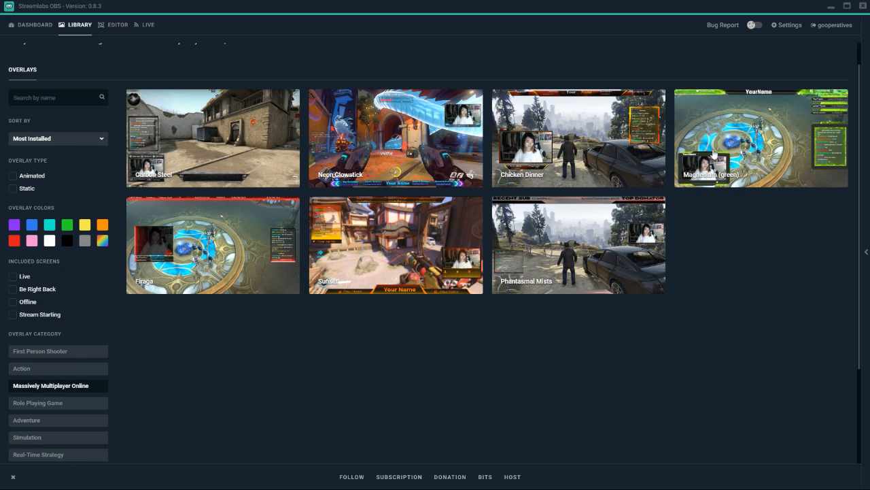
mouse_move(423, 134)
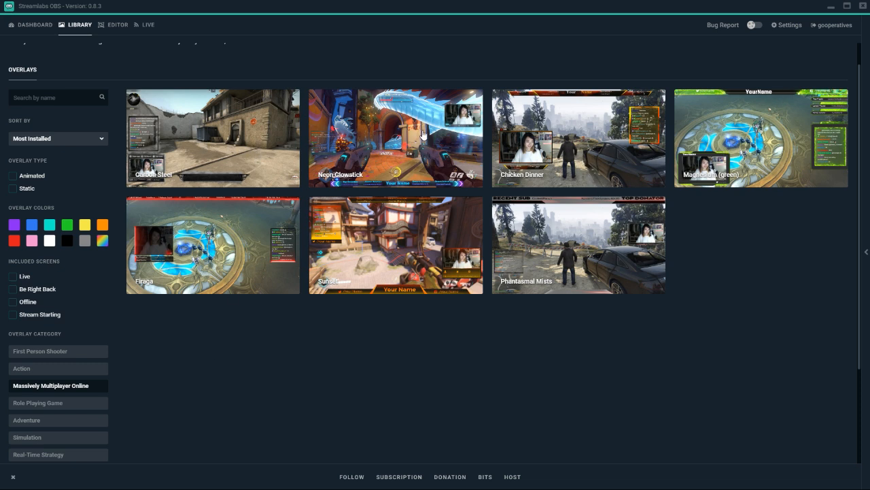
mouse_move(84, 337)
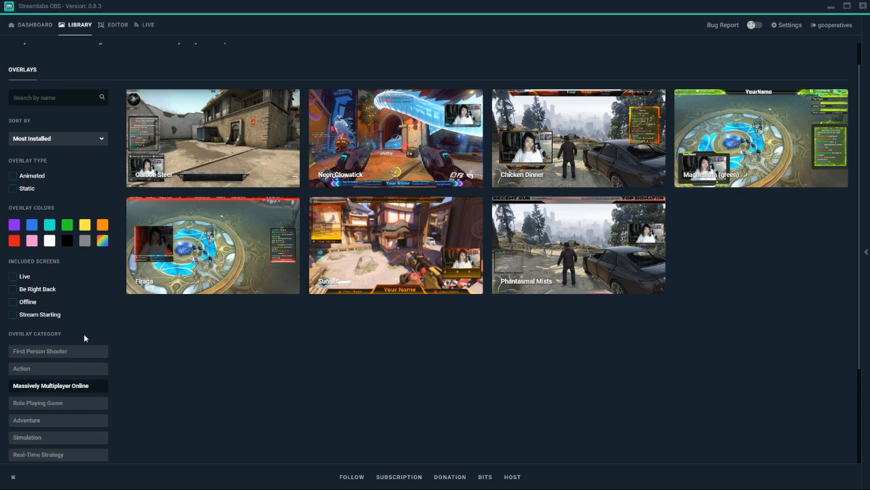
- Narrow the listing to animated overlays and drop the game category filter
click(12, 175)
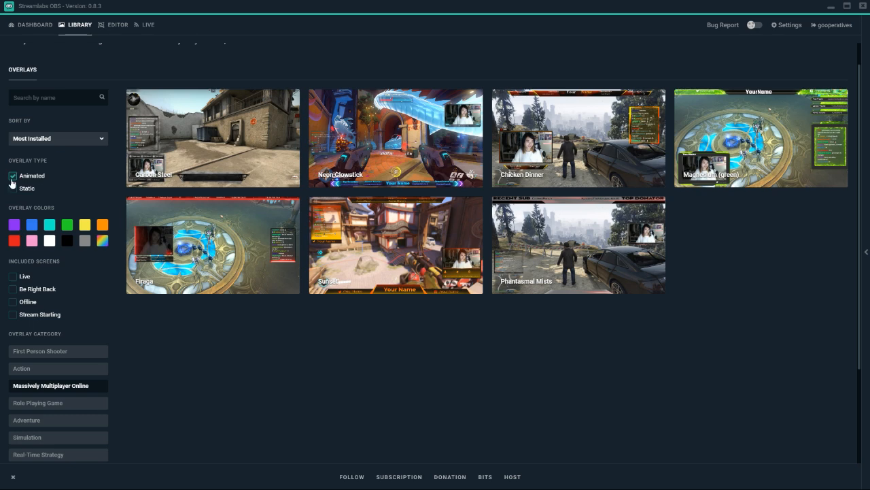
scroll(down, 3)
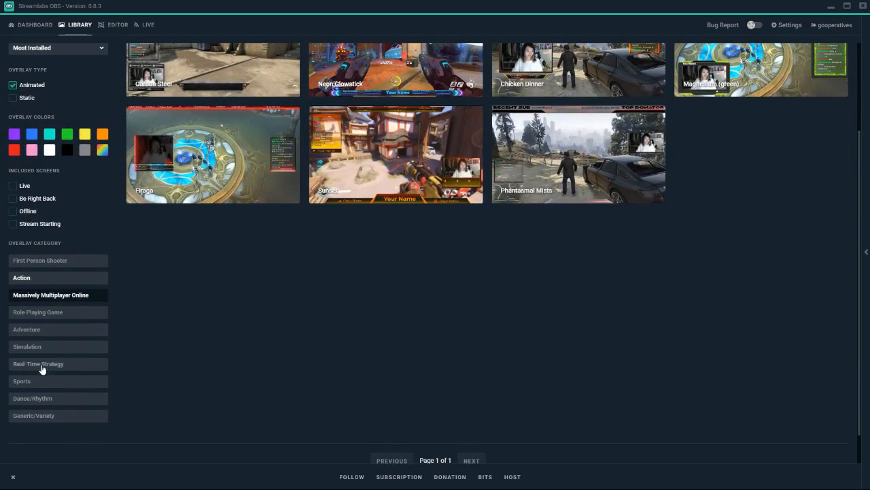
click(33, 416)
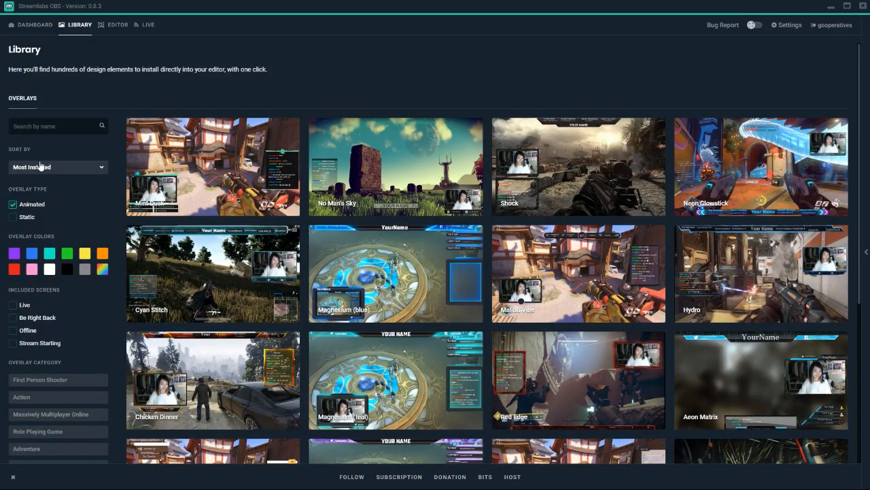
mouse_move(138, 218)
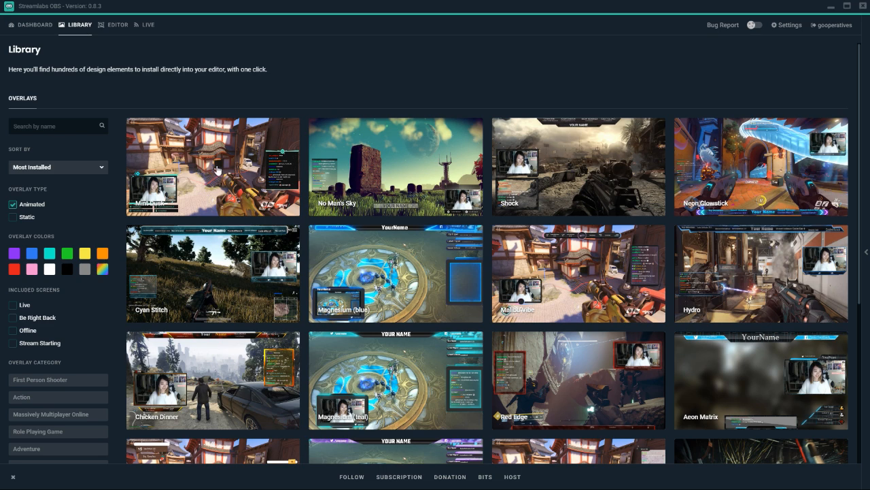
mouse_move(216, 171)
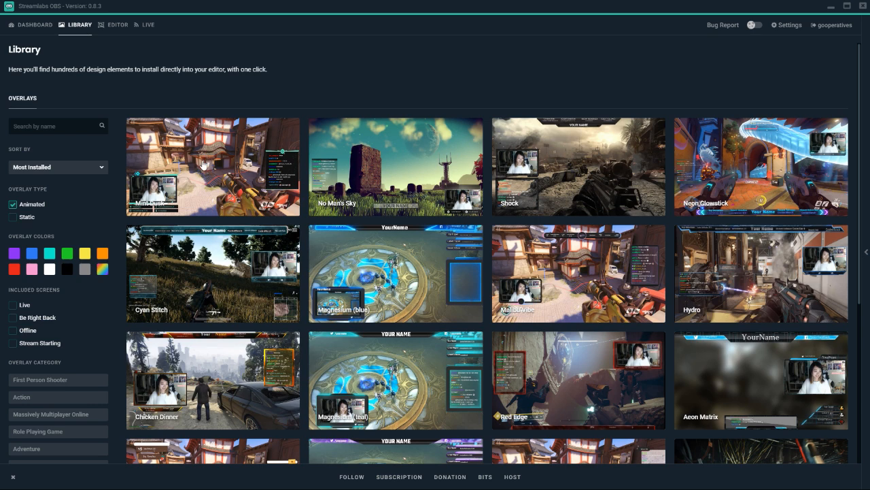
mouse_move(220, 269)
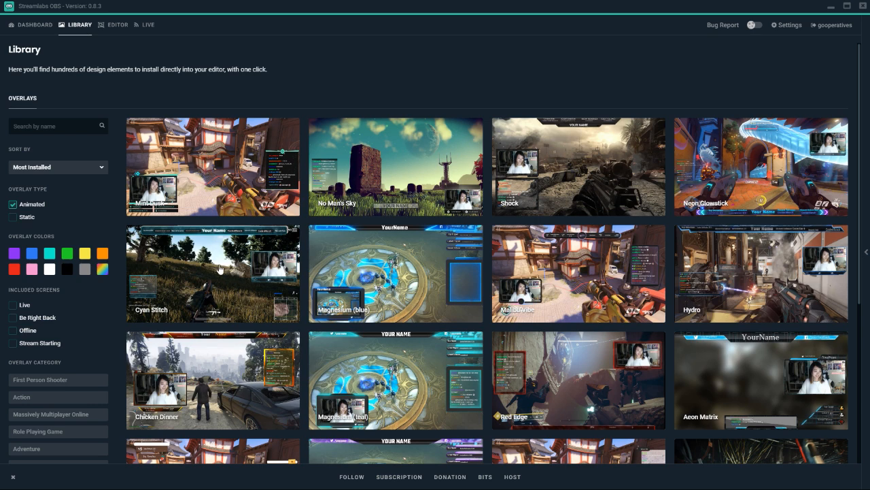
mouse_move(236, 184)
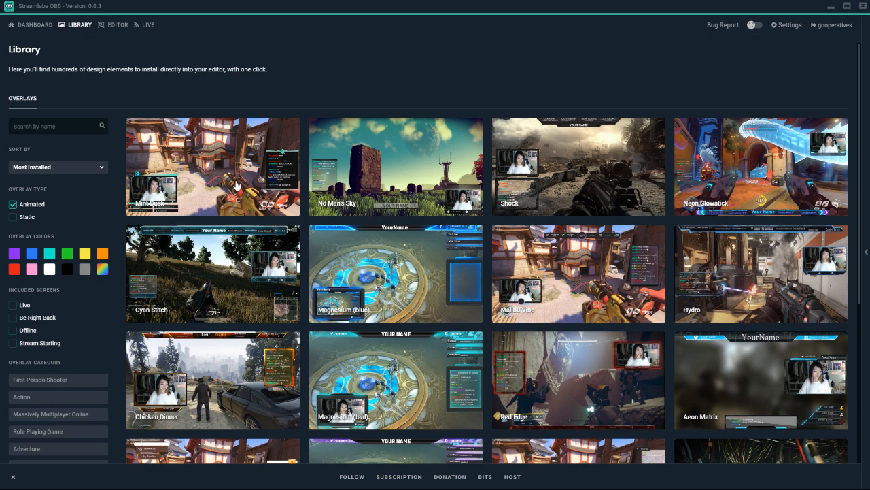
- Preview Cyan Stitch's starting soon screen and install the overlay as a new scene collection
click(212, 272)
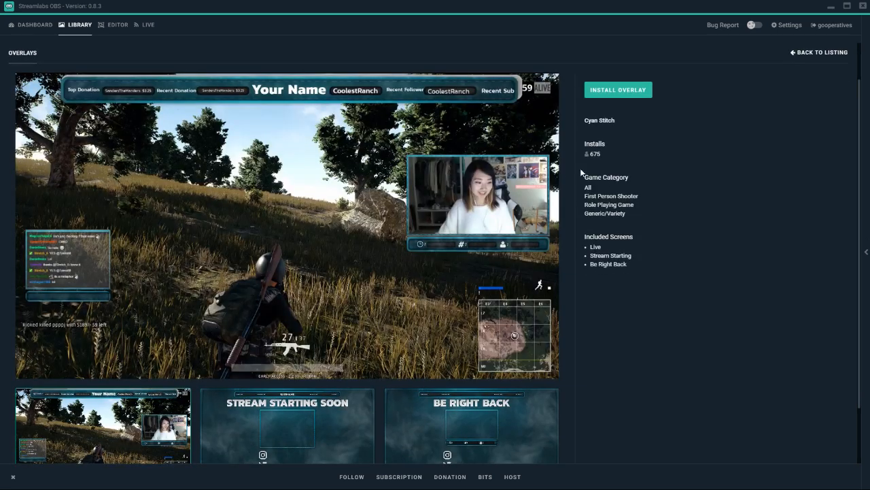
click(287, 424)
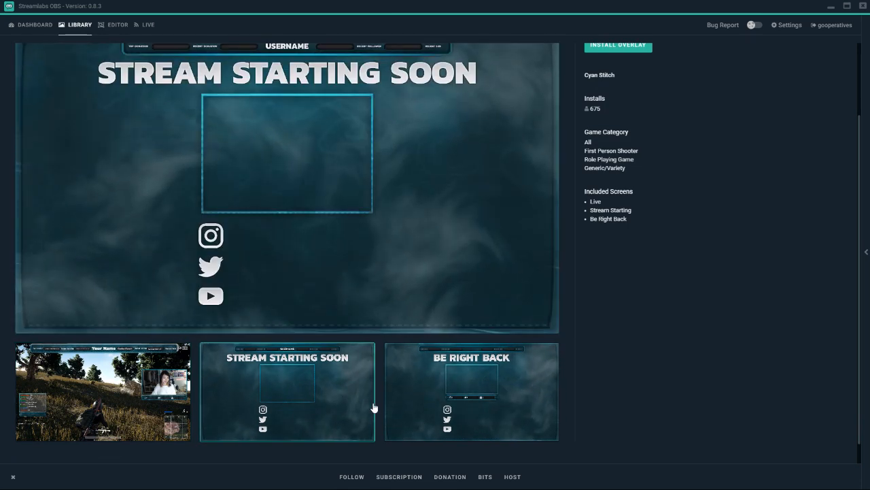
click(471, 391)
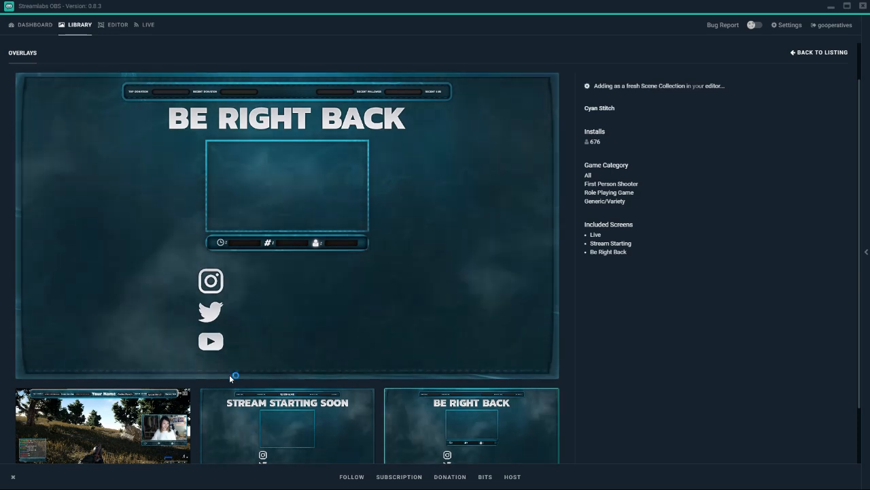
mouse_move(563, 168)
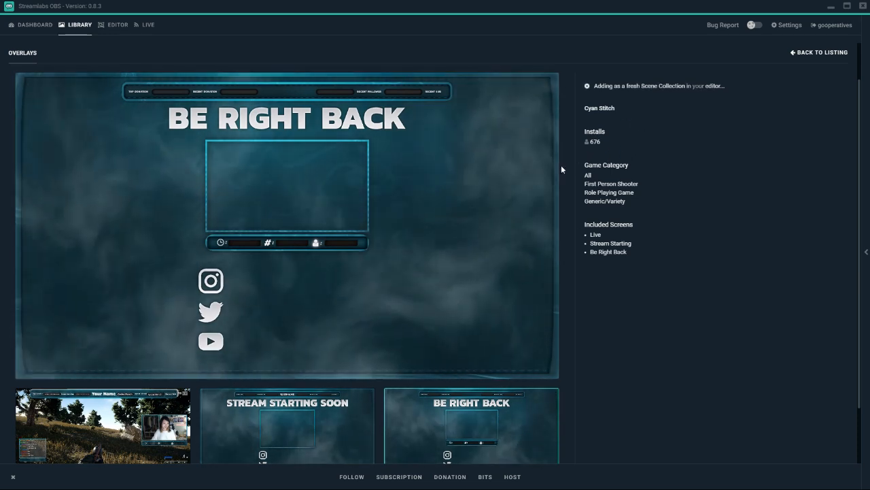
click(117, 24)
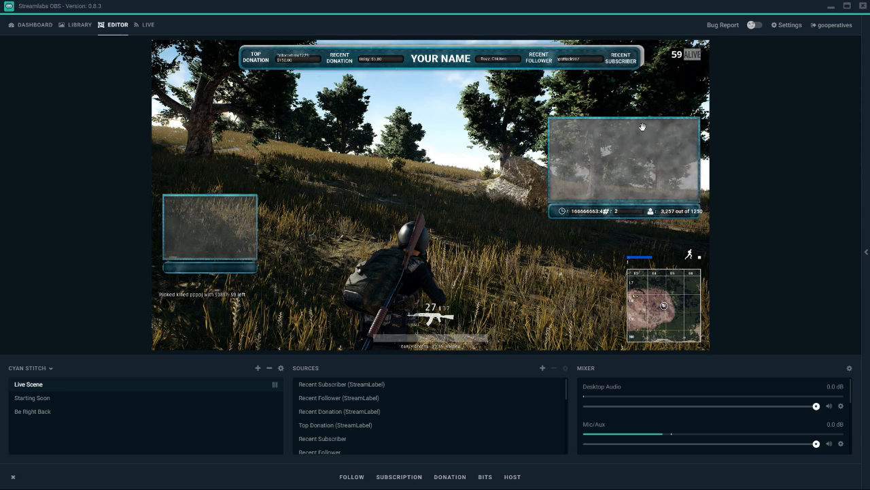
mouse_move(509, 223)
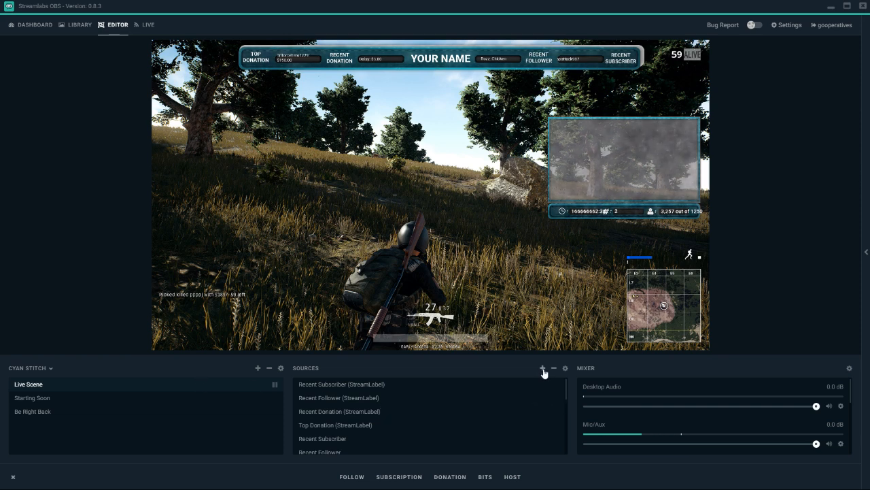
- Pick out the Background (delete me), Header and Webcam Frame sources in the Live Scene
scroll(down, 3)
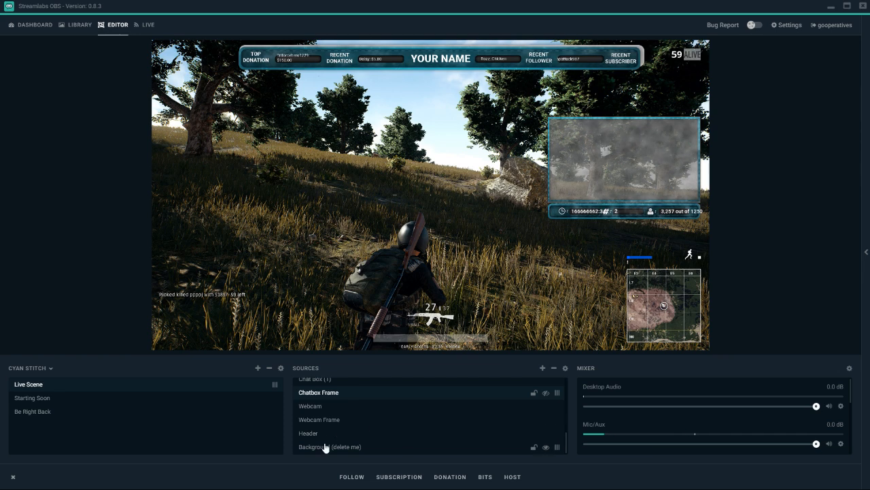
click(329, 446)
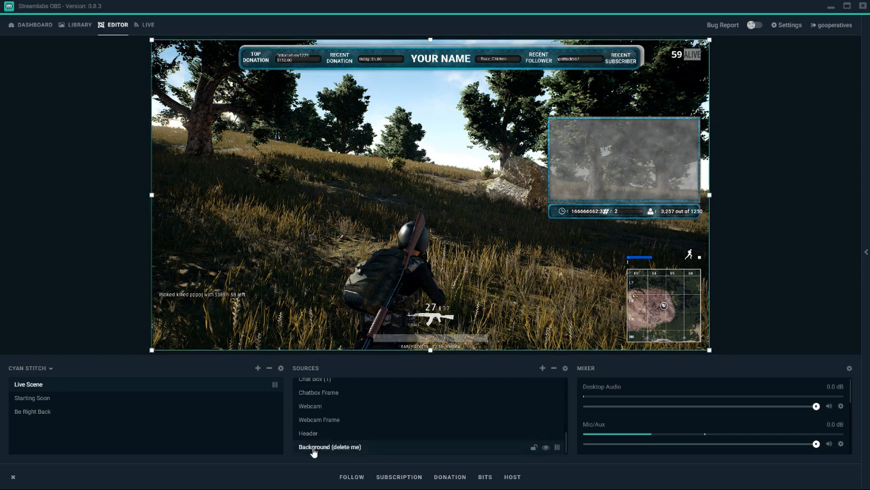
click(545, 446)
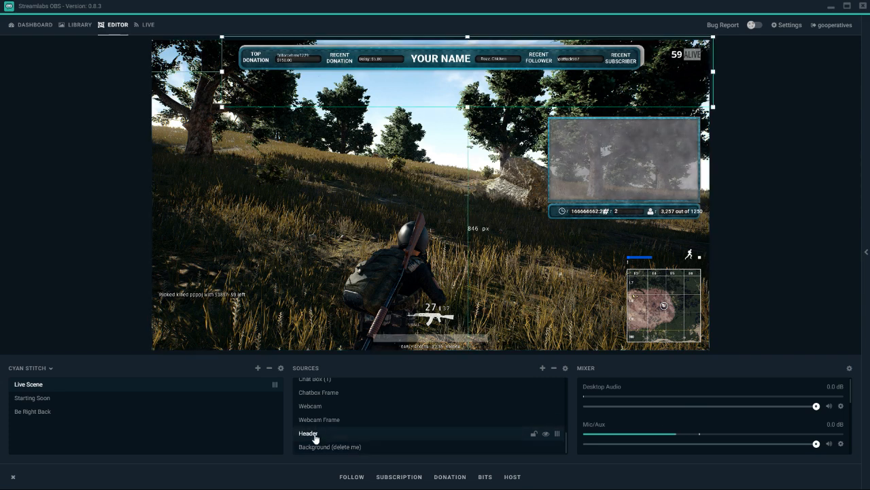
click(318, 419)
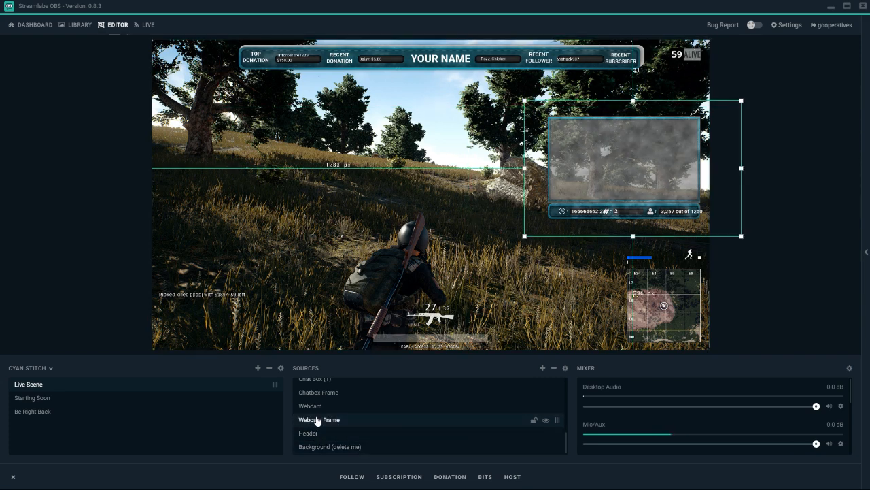
- Choose Color Correction as a new filter type for the Webcam Frame source
right_click(318, 419)
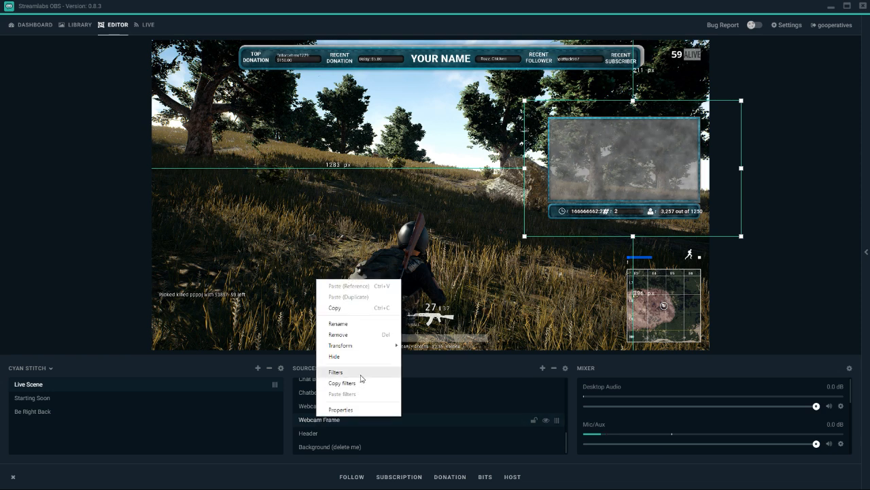
click(335, 371)
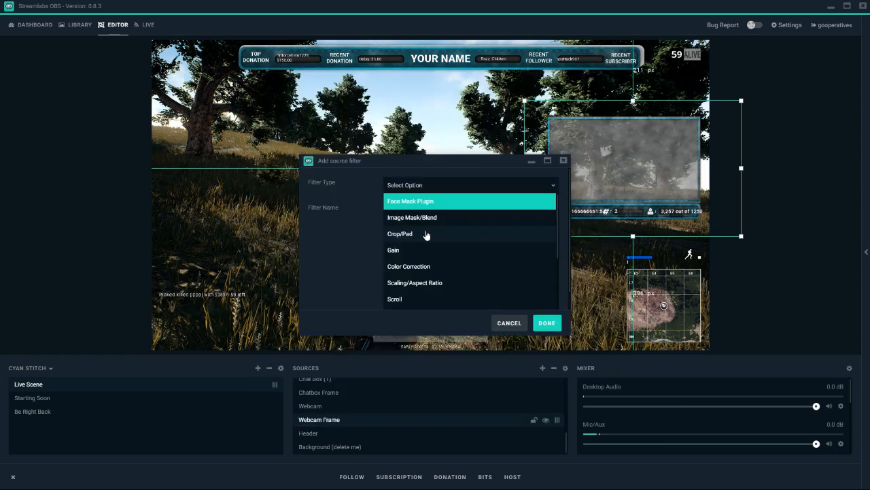
mouse_move(409, 272)
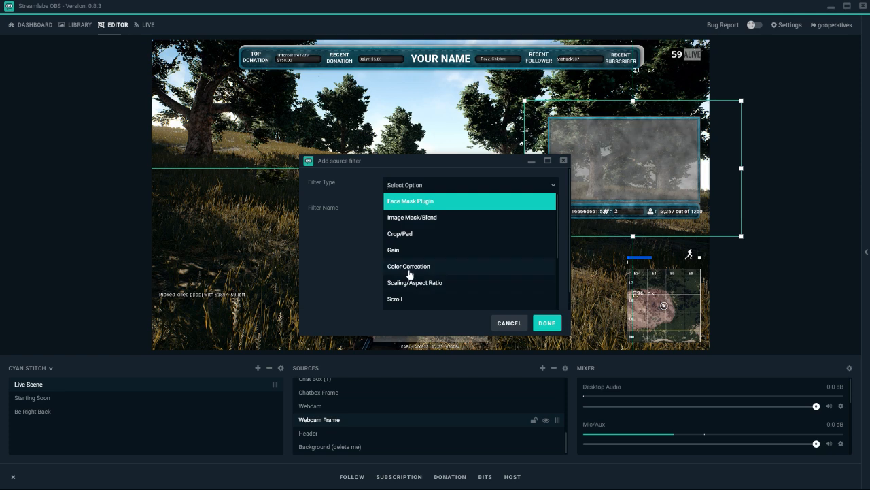
click(408, 265)
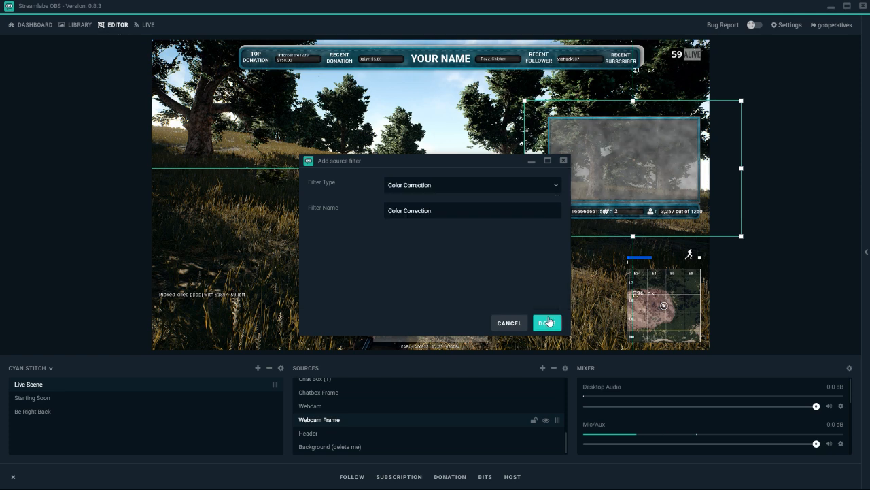
- Add the Color Correction filter and settle its hue shift at -180, turning the frame red
click(547, 322)
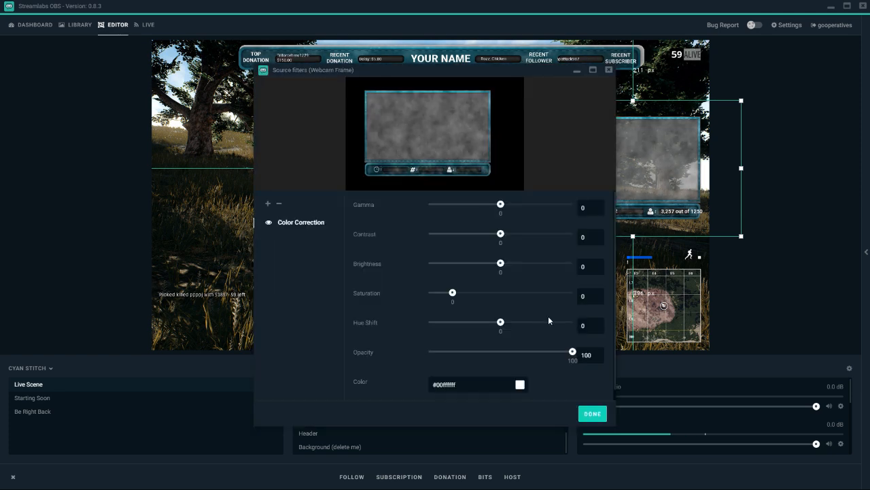
mouse_move(509, 323)
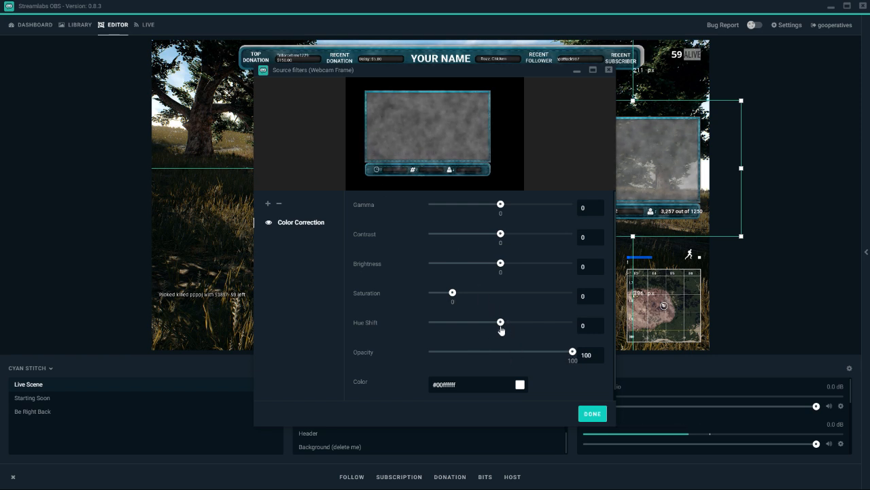
drag(500, 321, 440, 321)
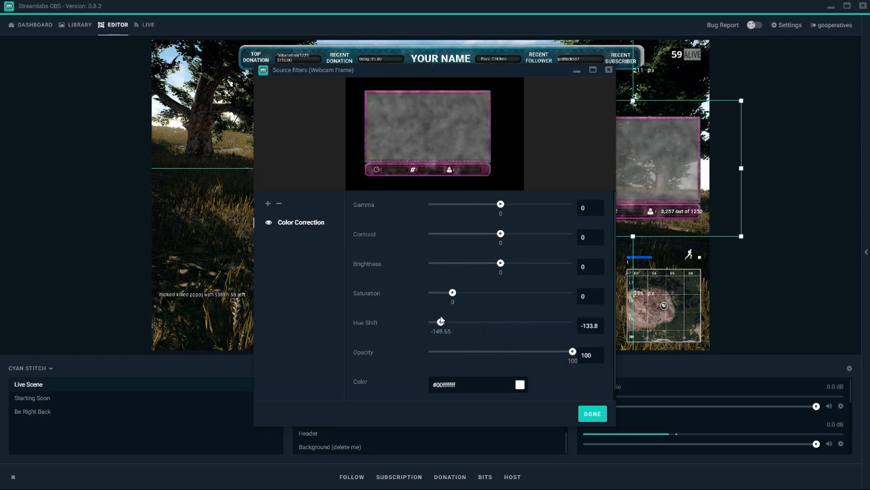
drag(441, 321, 476, 321)
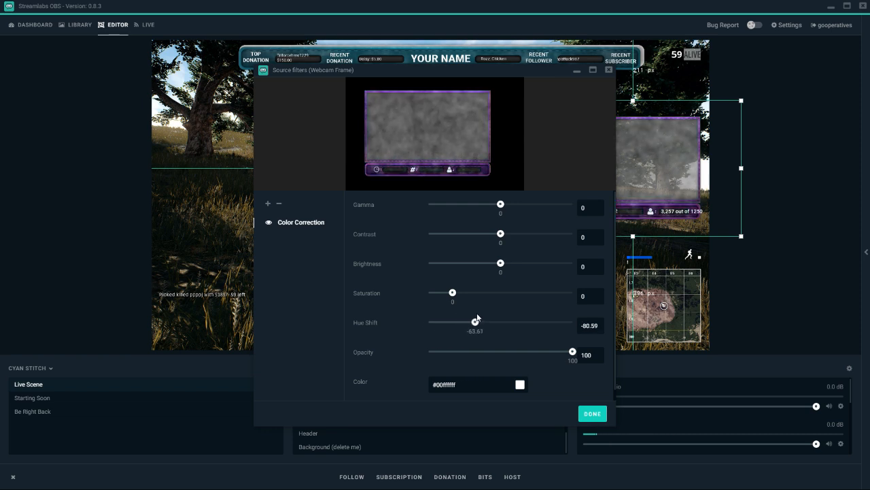
drag(474, 321, 551, 321)
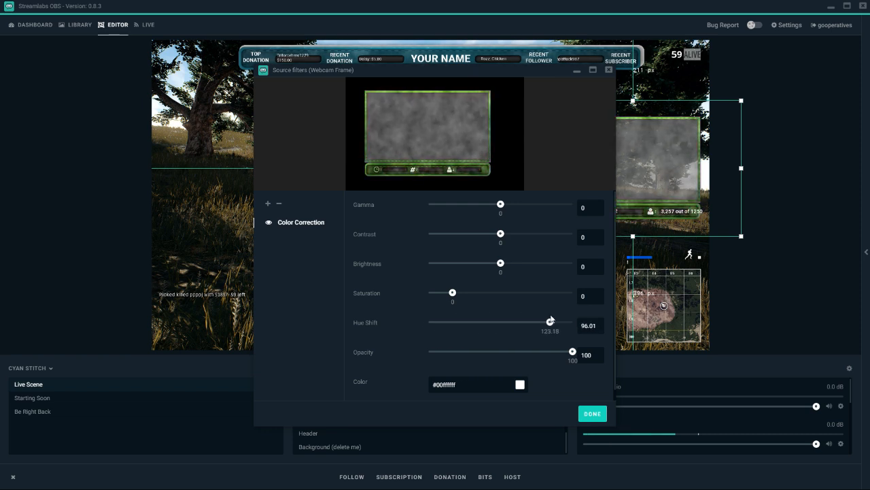
drag(550, 321, 500, 323)
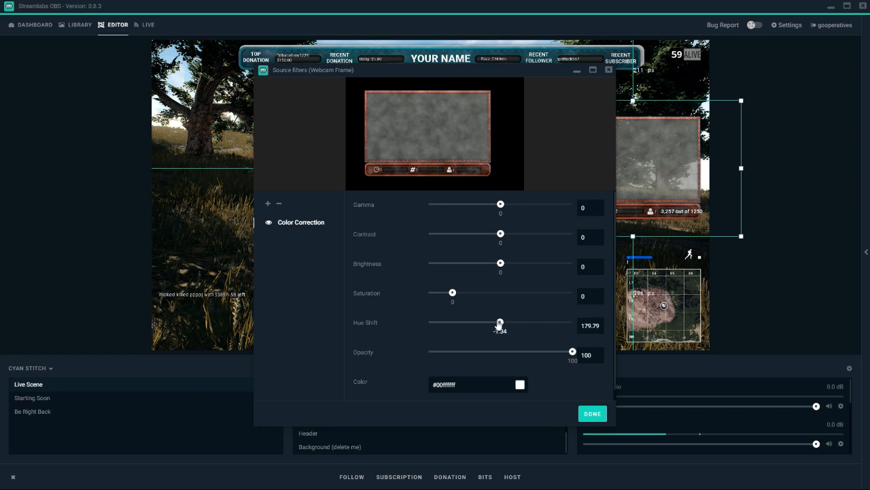
drag(500, 321, 429, 321)
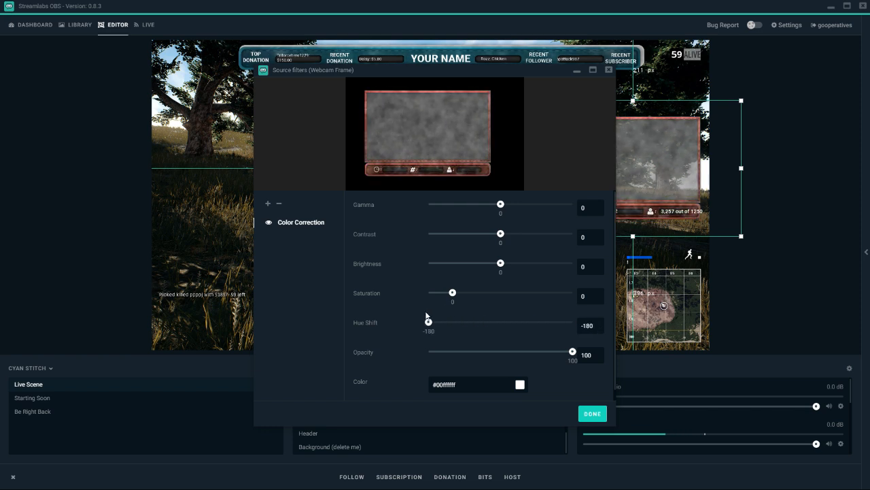
drag(428, 321, 439, 321)
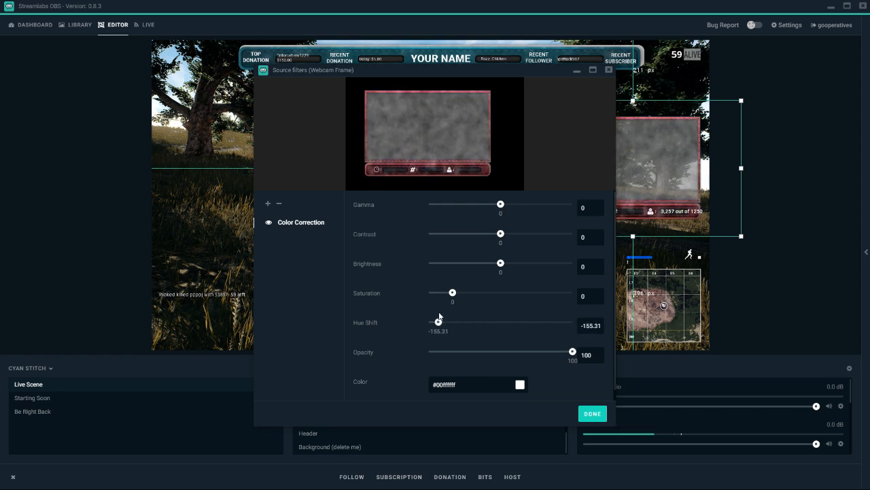
drag(438, 321, 428, 321)
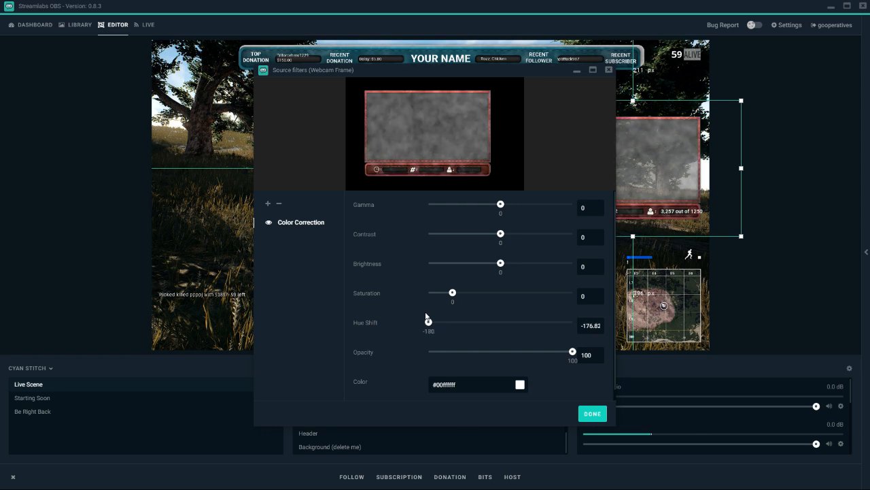
drag(429, 321, 543, 321)
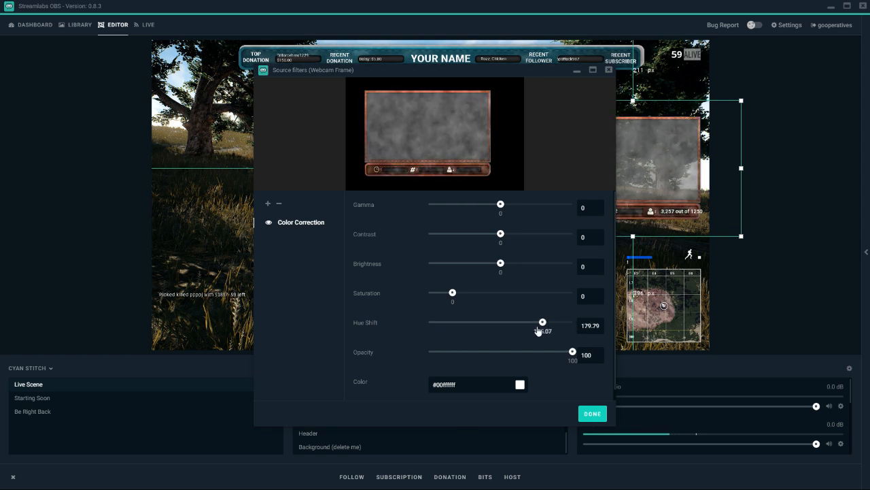
drag(542, 321, 433, 321)
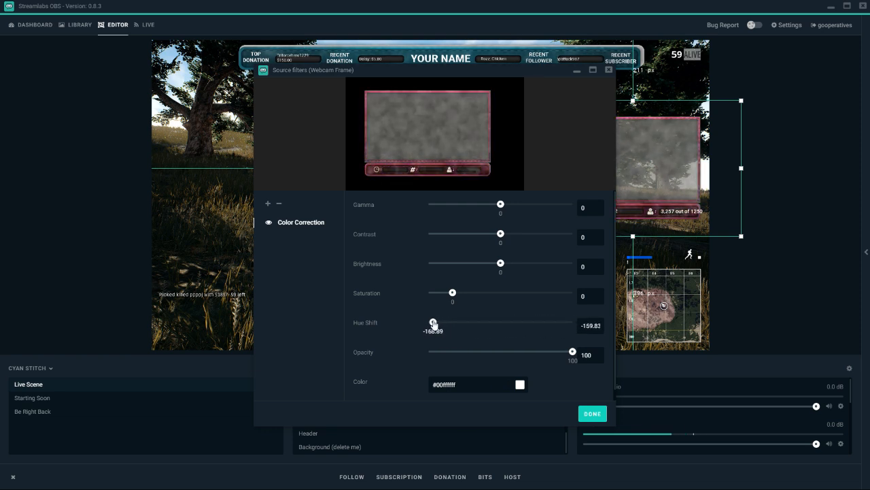
drag(432, 321, 429, 321)
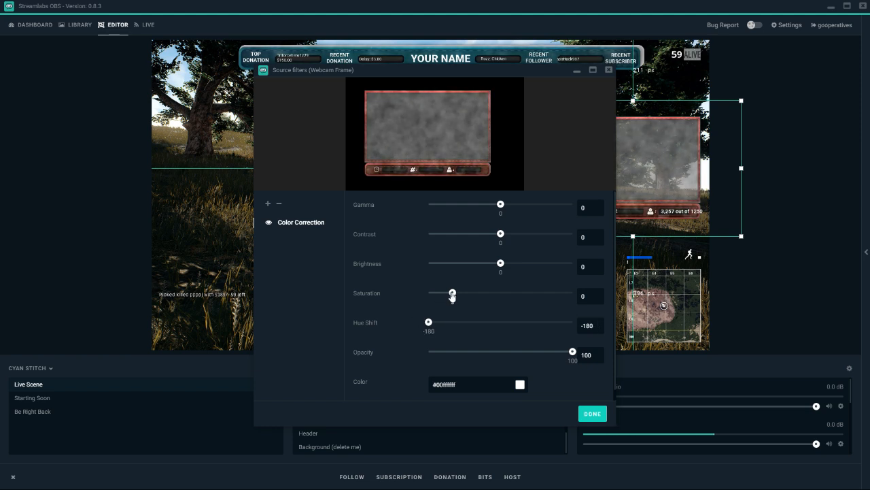
- Try saturations from near grey to about 3.9 and settle the frame's saturation at 0.9
drag(452, 292, 465, 292)
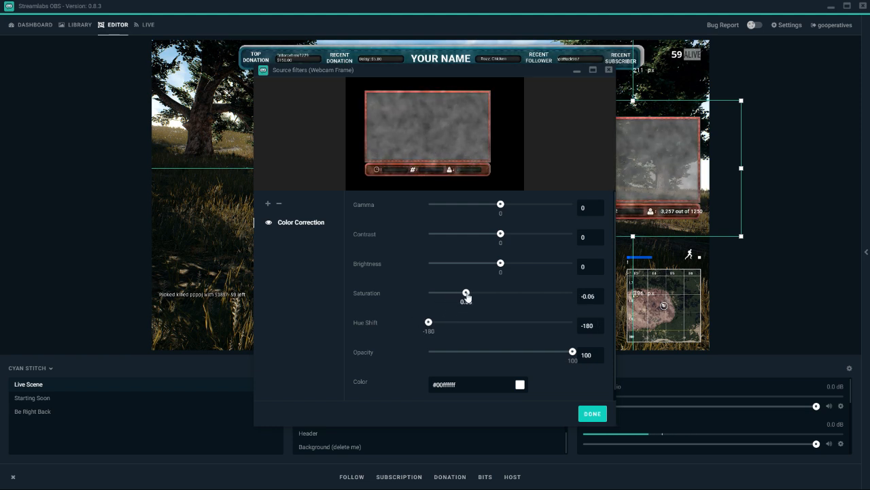
drag(467, 293, 509, 294)
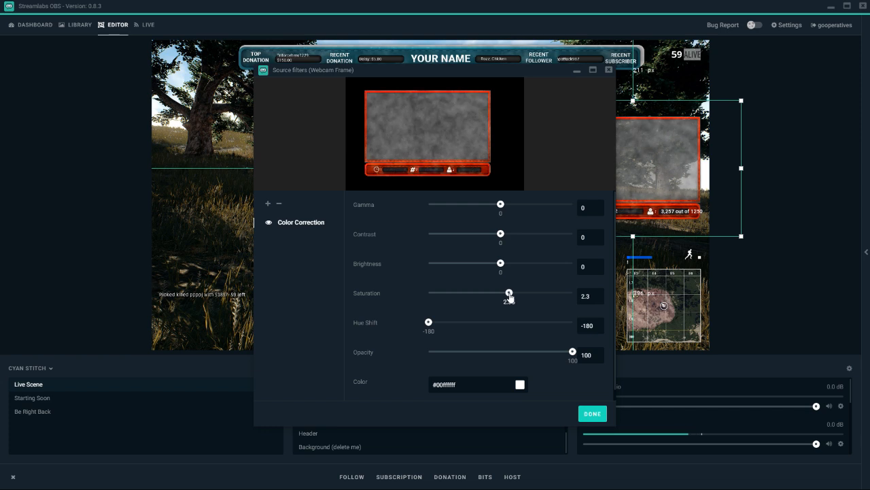
drag(508, 294, 429, 294)
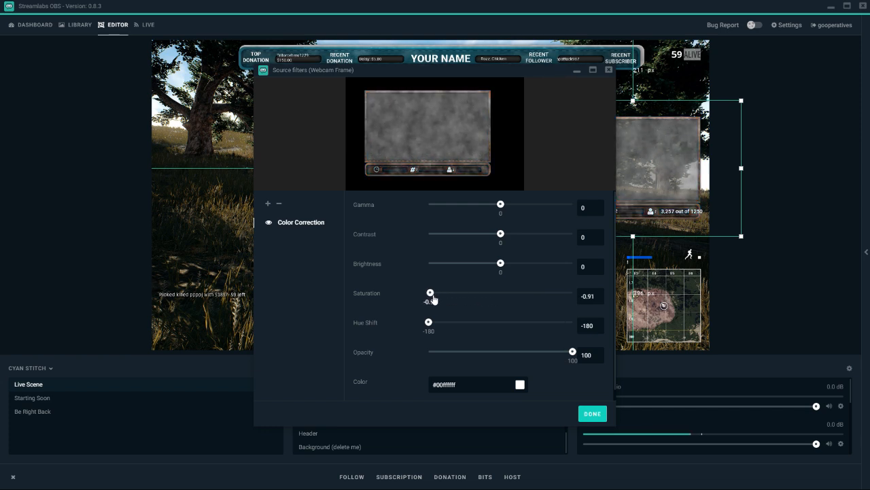
drag(430, 292, 498, 292)
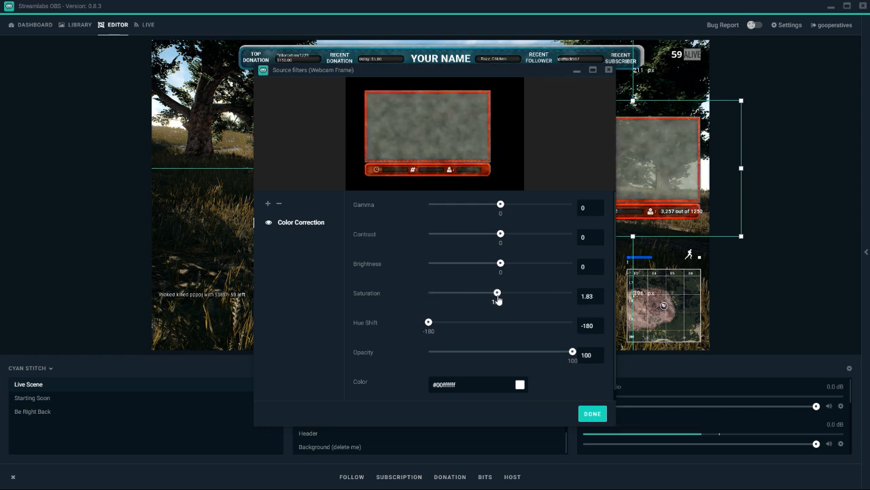
drag(498, 292, 555, 292)
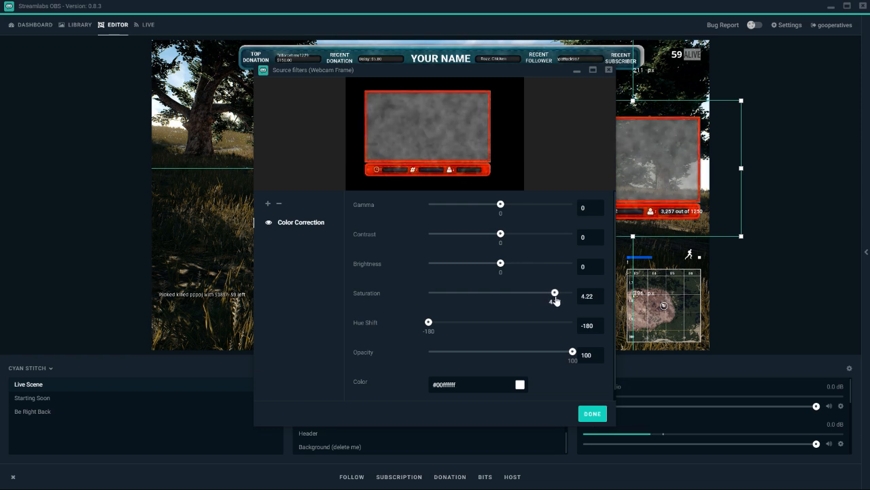
drag(555, 292, 557, 292)
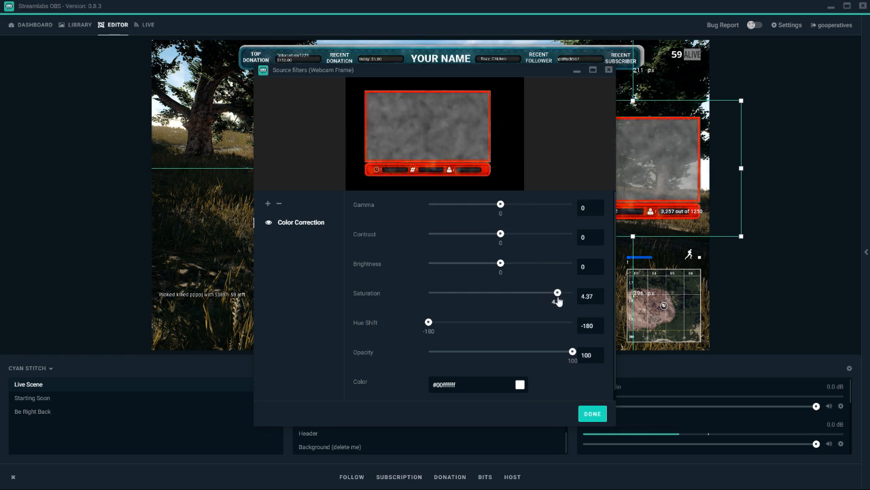
drag(558, 294, 544, 293)
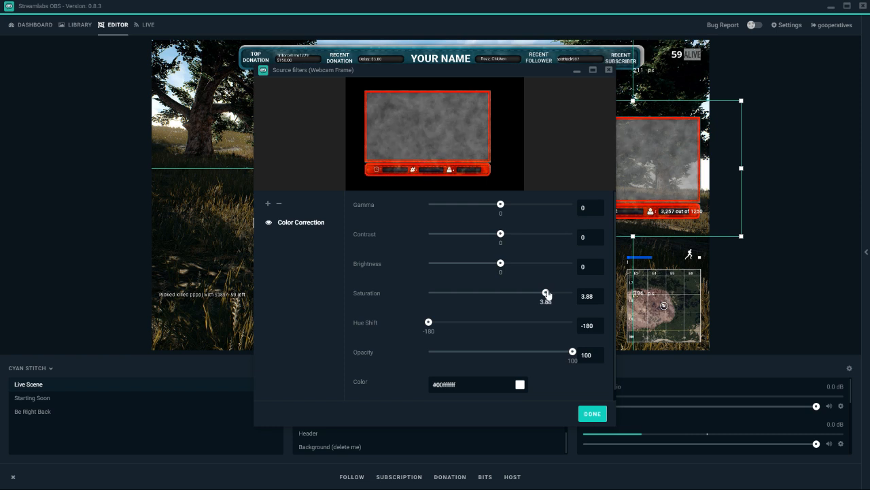
drag(547, 292, 463, 292)
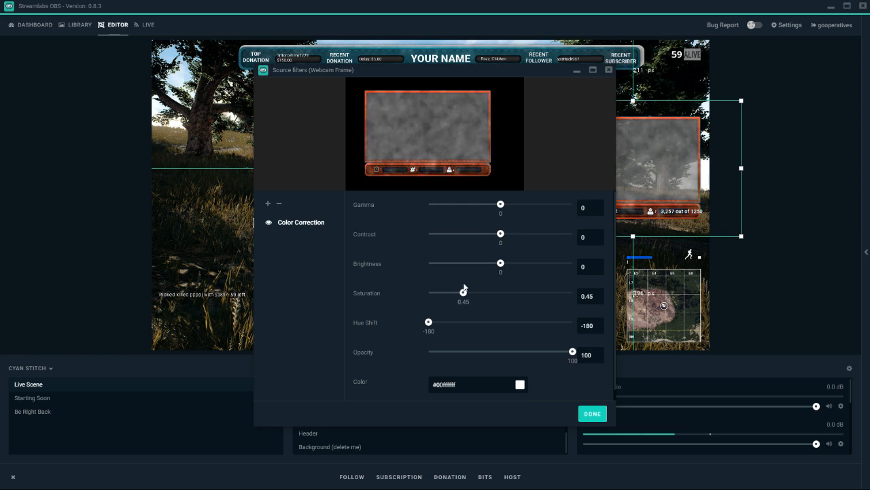
drag(463, 293, 470, 293)
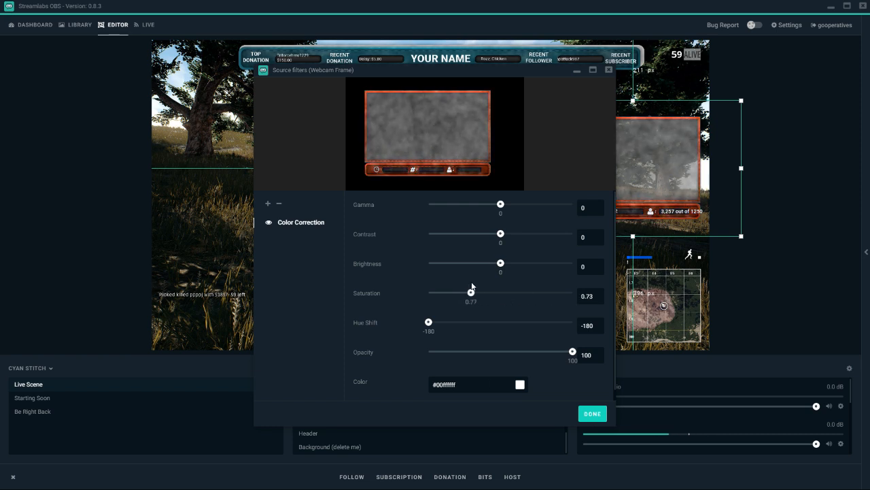
drag(471, 291, 475, 291)
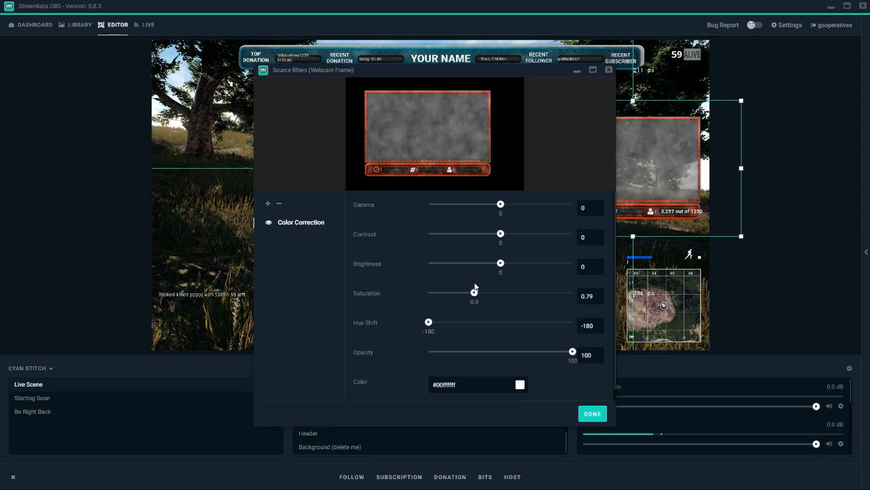
drag(474, 291, 481, 291)
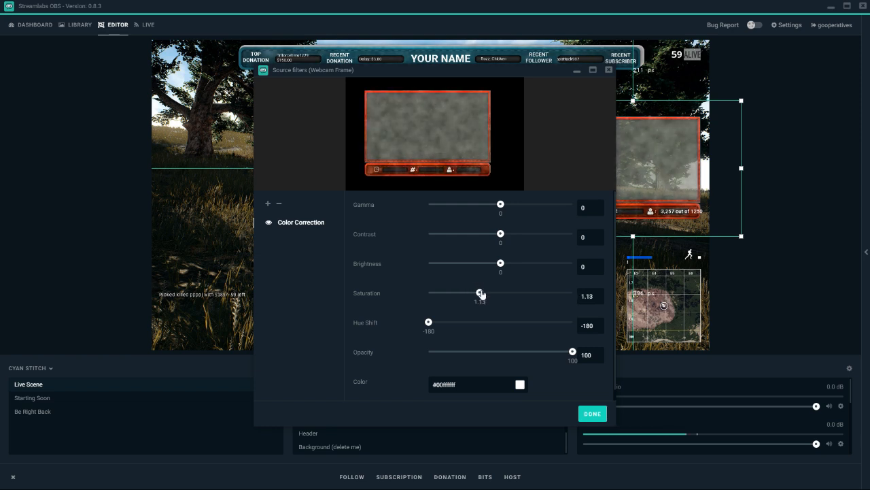
drag(481, 291, 473, 291)
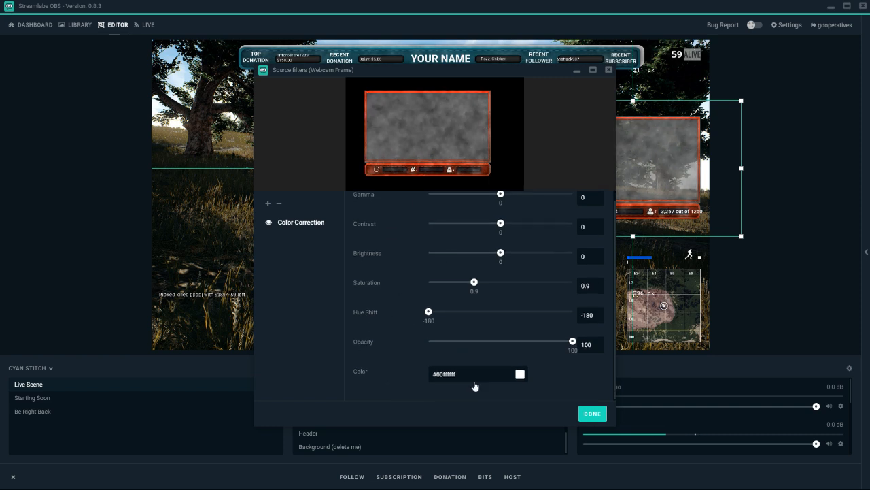
- Tint the frame a partly transparent dark red #00f0b0b in the filter's Color field
click(519, 374)
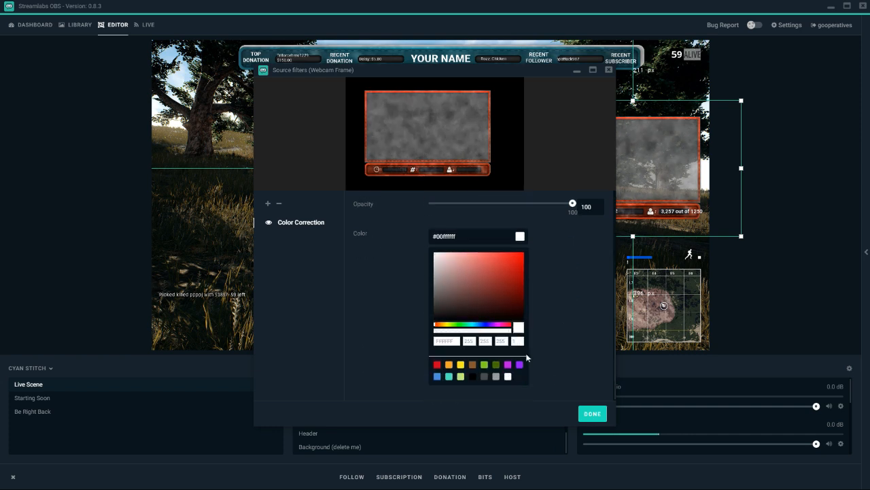
click(518, 264)
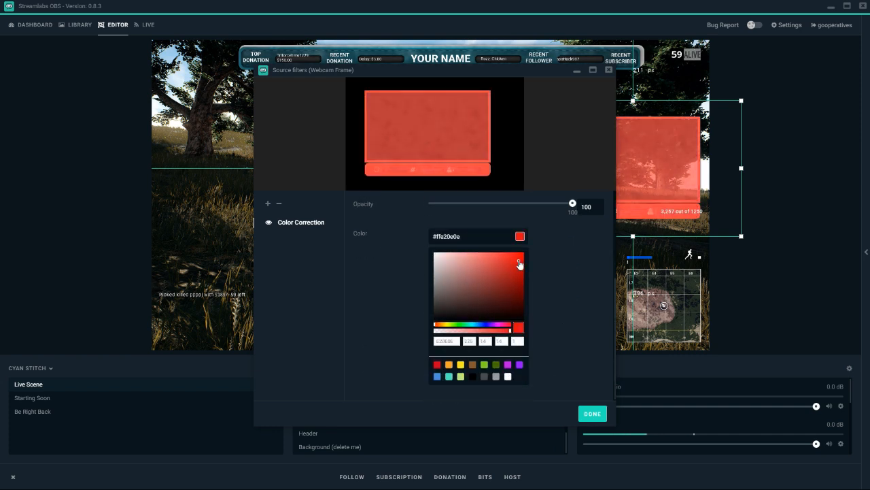
click(517, 262)
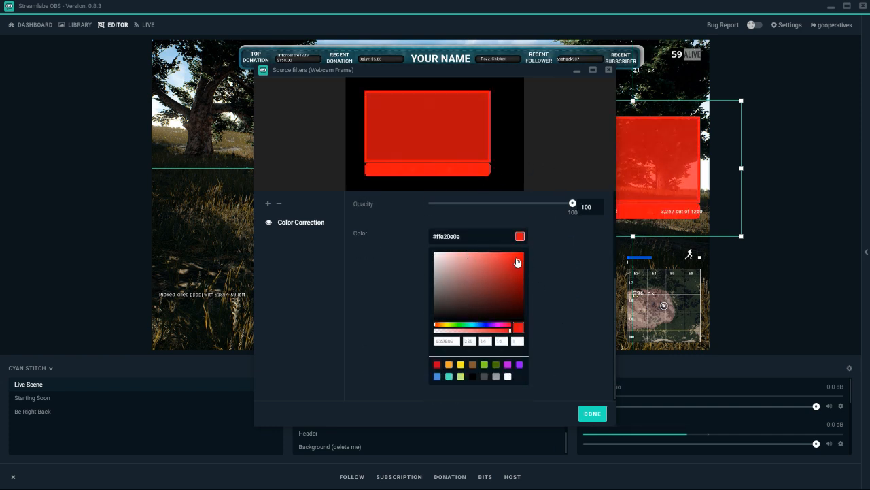
click(519, 255)
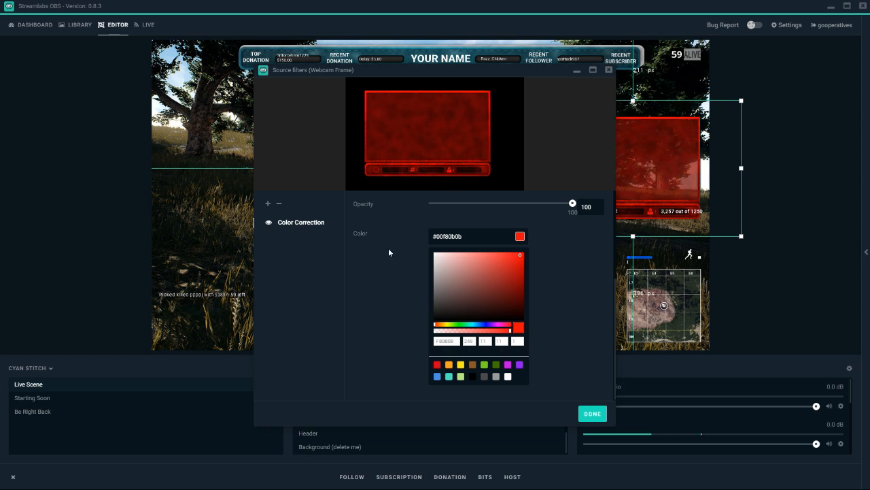
mouse_move(556, 400)
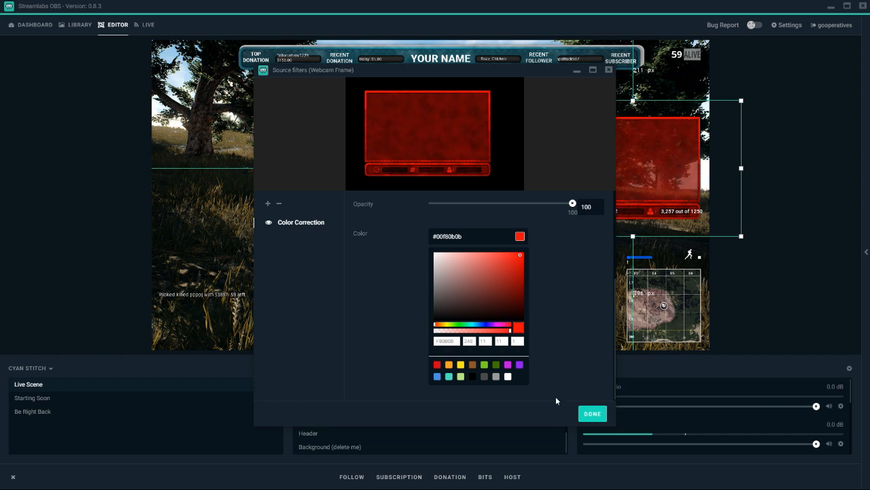
click(446, 147)
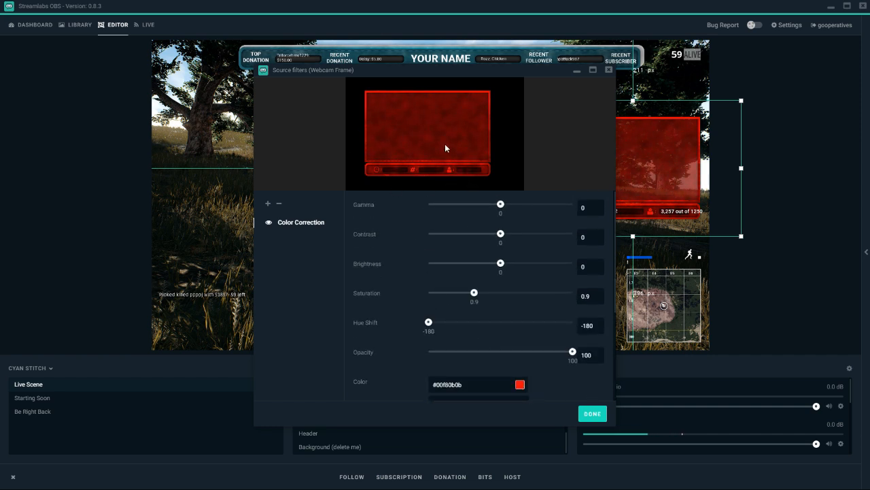
mouse_move(438, 170)
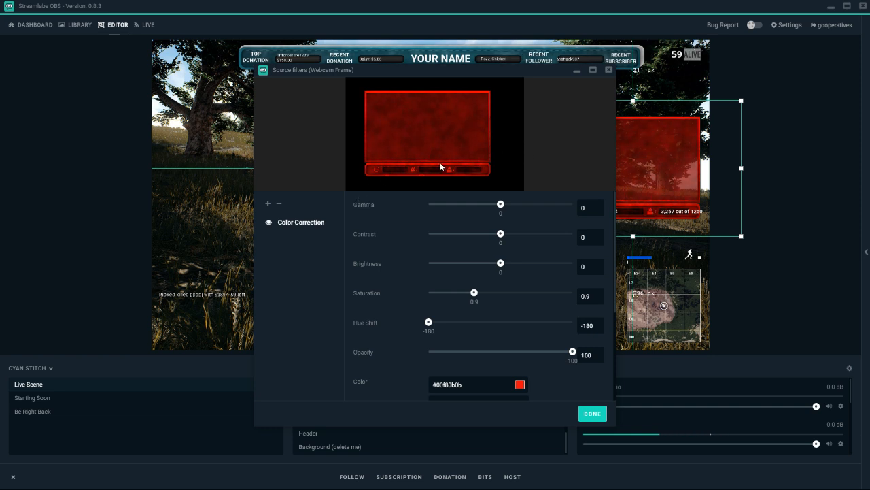
mouse_move(564, 389)
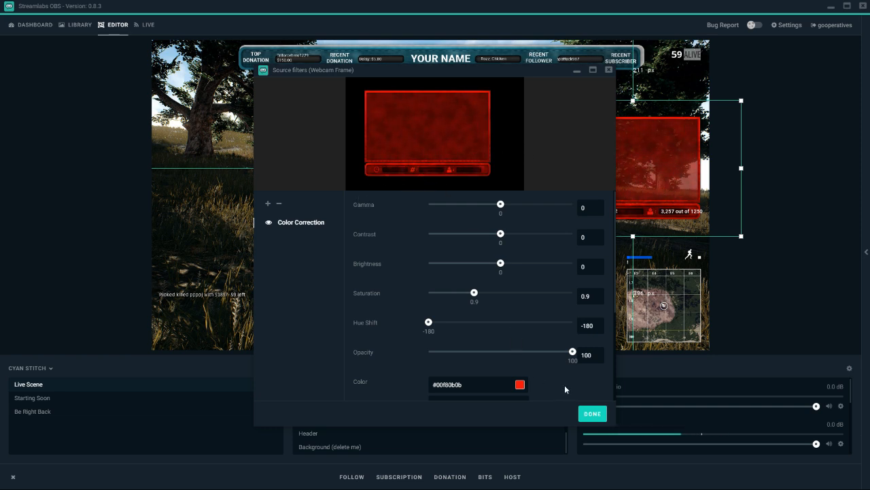
- Reopen the tint color chooser, still holding dark red #00f0b0b
click(519, 383)
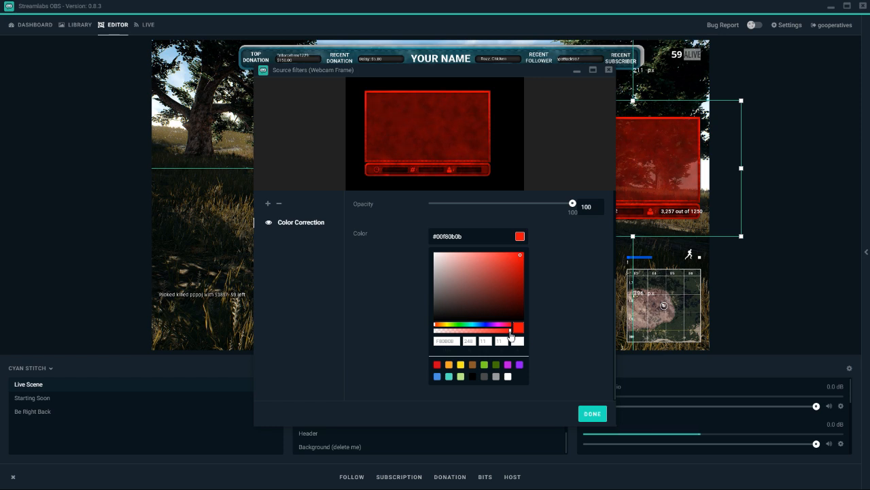
- Slide the tint hue to magenta and make it see-through for a purplish frame
drag(510, 331, 446, 331)
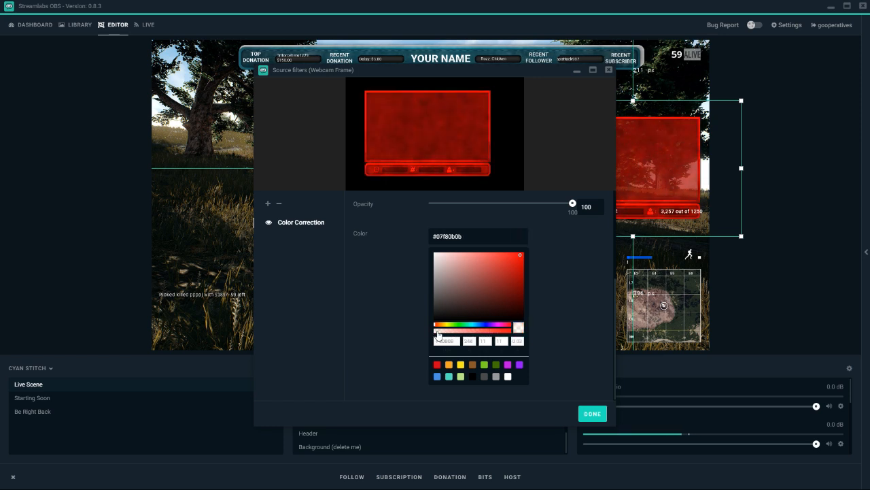
drag(438, 328, 501, 328)
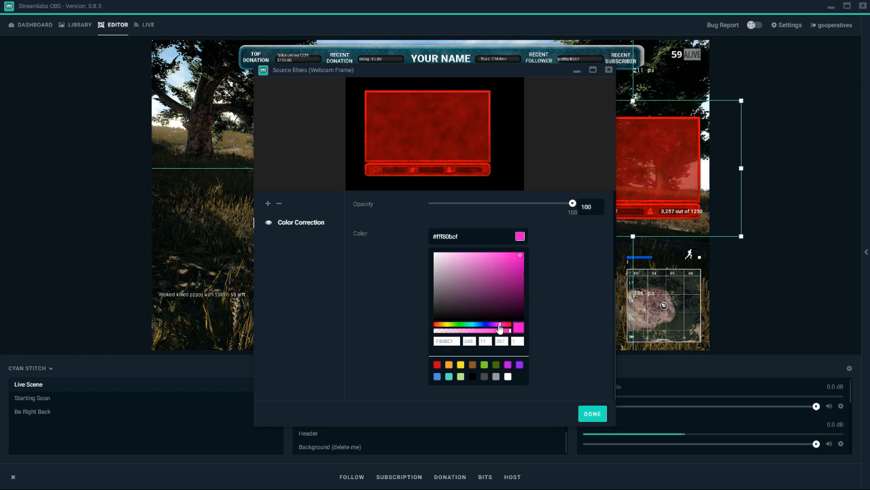
drag(516, 328, 500, 327)
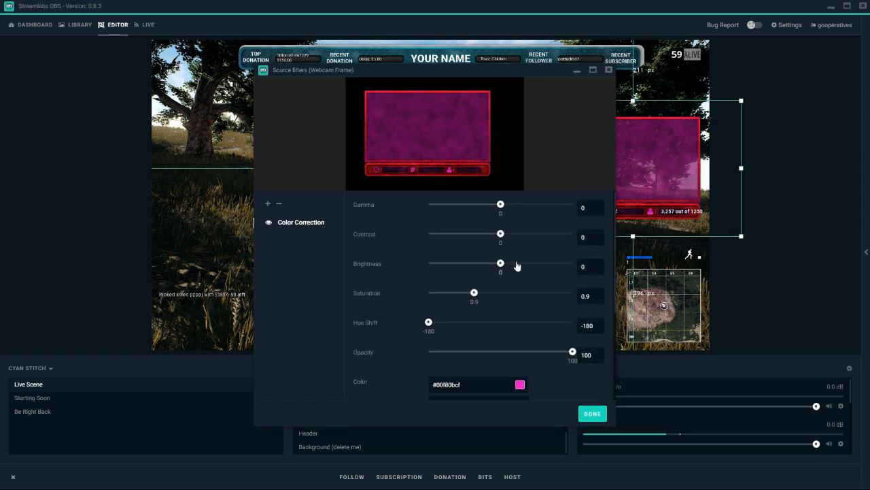
- Try hue shifts of about 49 and 43.9 on the Webcam Frame, then return near -176
drag(428, 321, 506, 321)
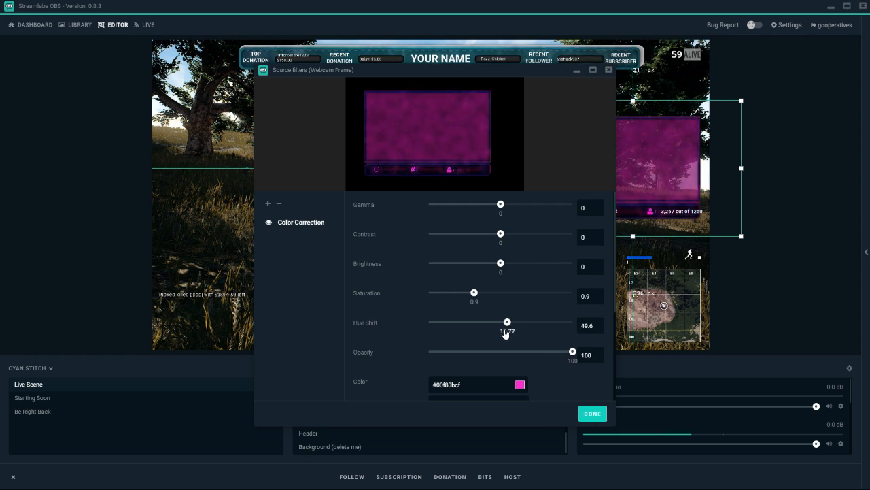
drag(507, 321, 517, 321)
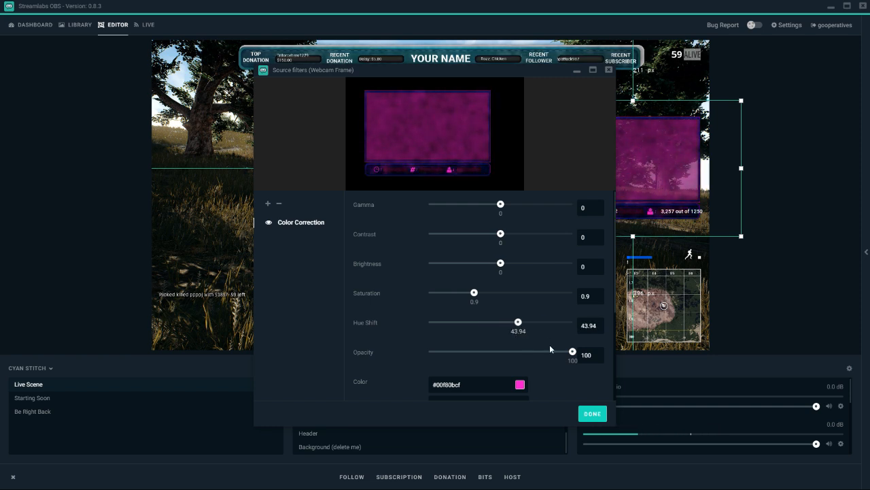
drag(518, 321, 429, 278)
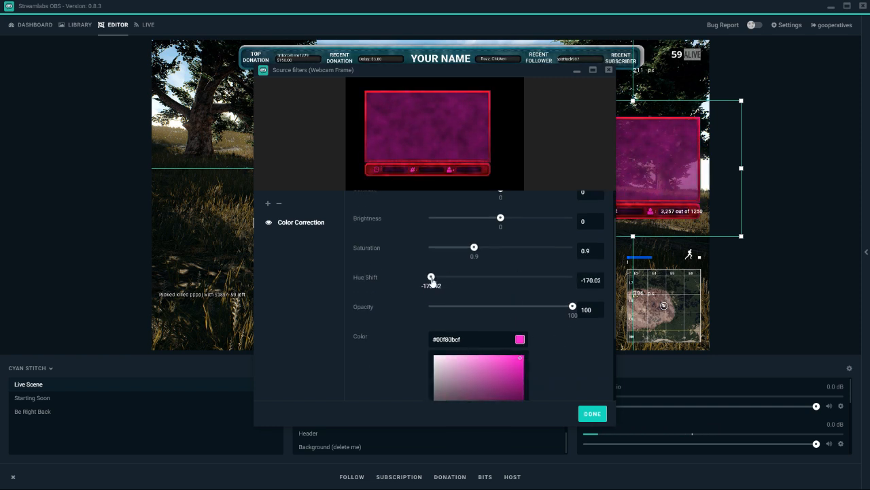
drag(431, 275, 432, 275)
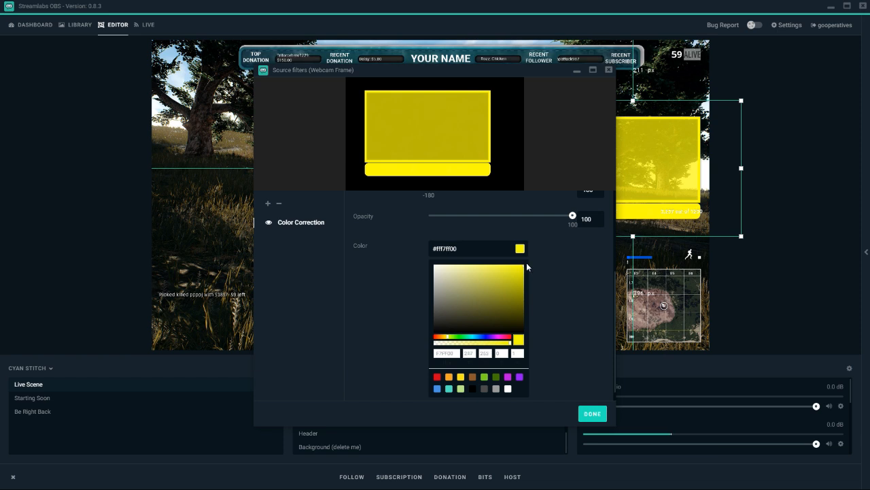
- Give the Webcam Frame a yellow tint with low alpha so it shows faintly
click(441, 341)
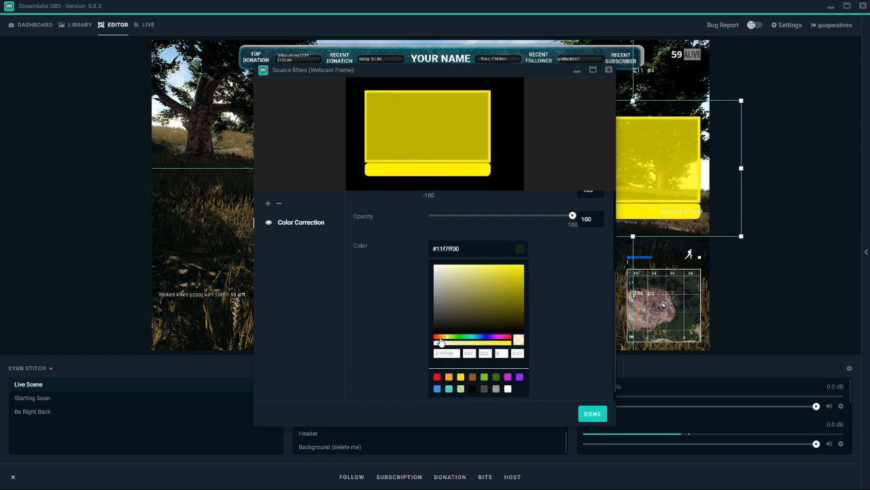
click(438, 342)
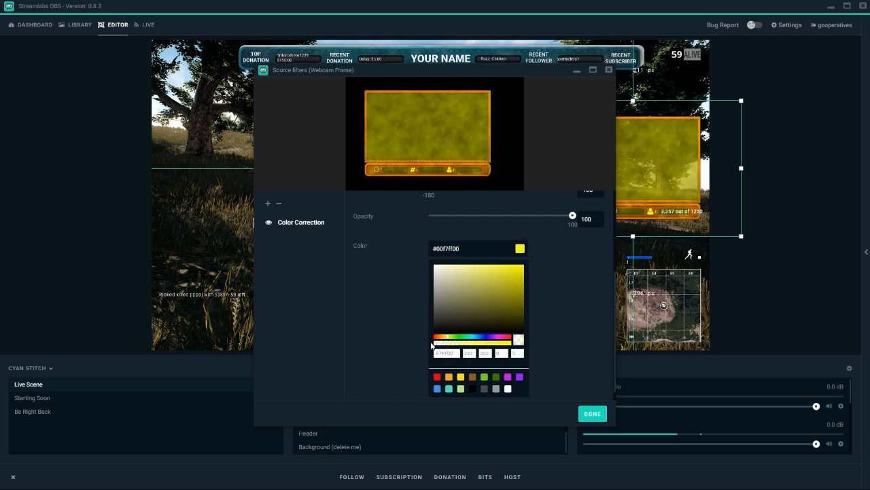
click(506, 343)
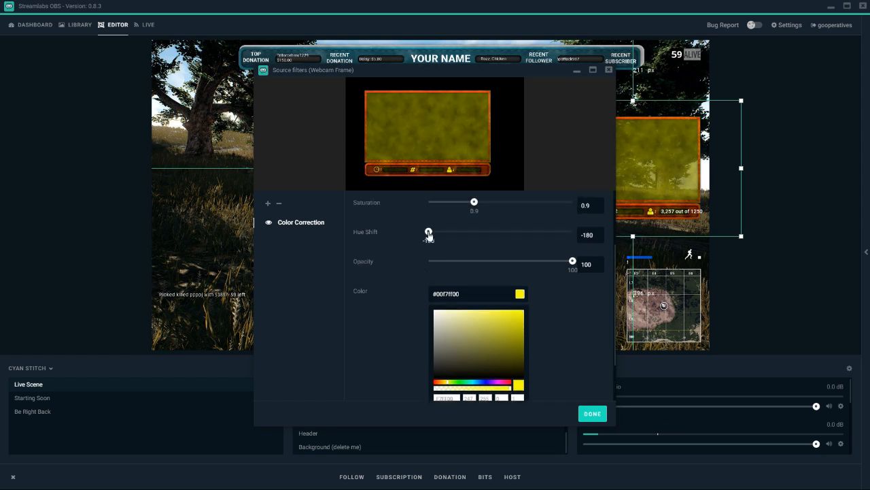
- Copy the Webcam Frame's color filters and paste them onto the Header via the Sources context menus
right_click(318, 419)
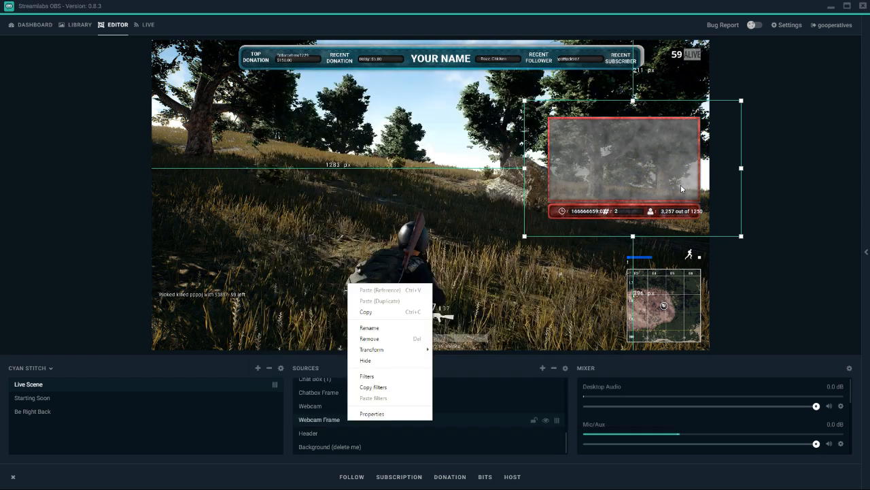
mouse_move(523, 373)
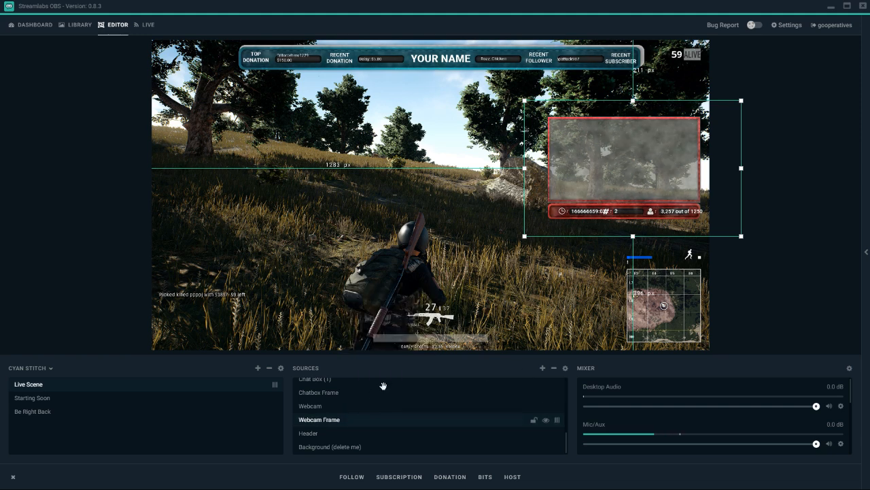
right_click(320, 419)
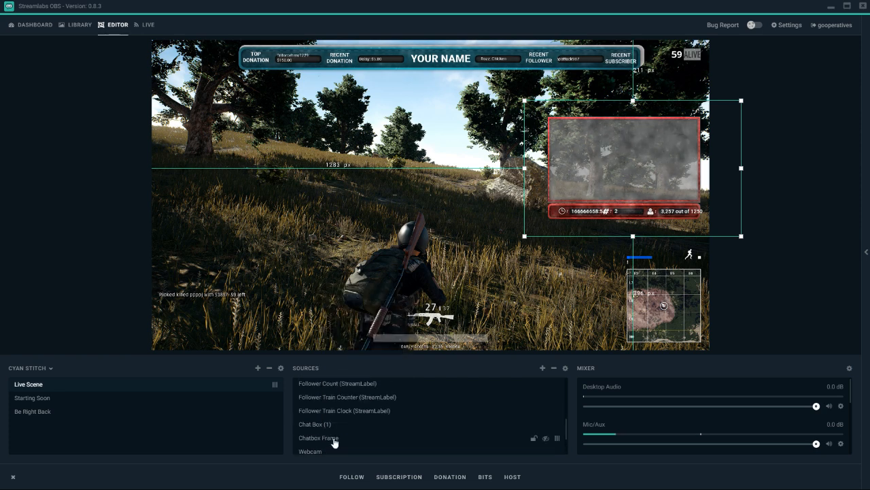
click(344, 410)
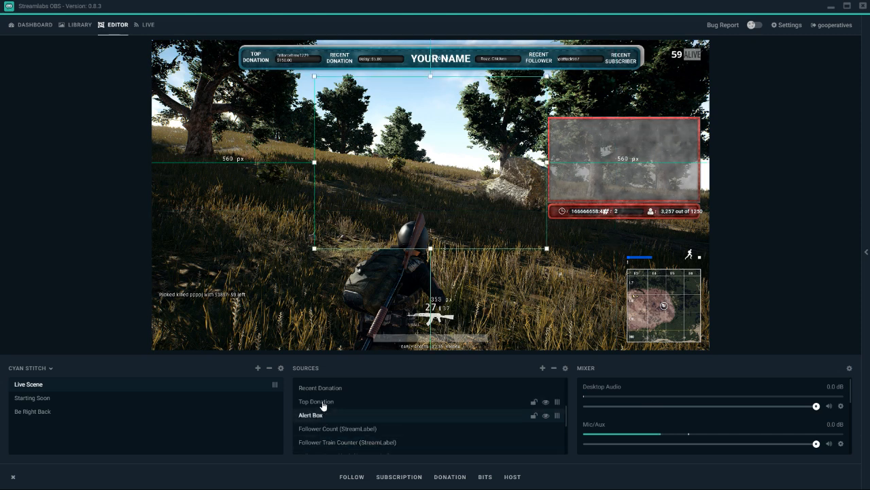
click(320, 388)
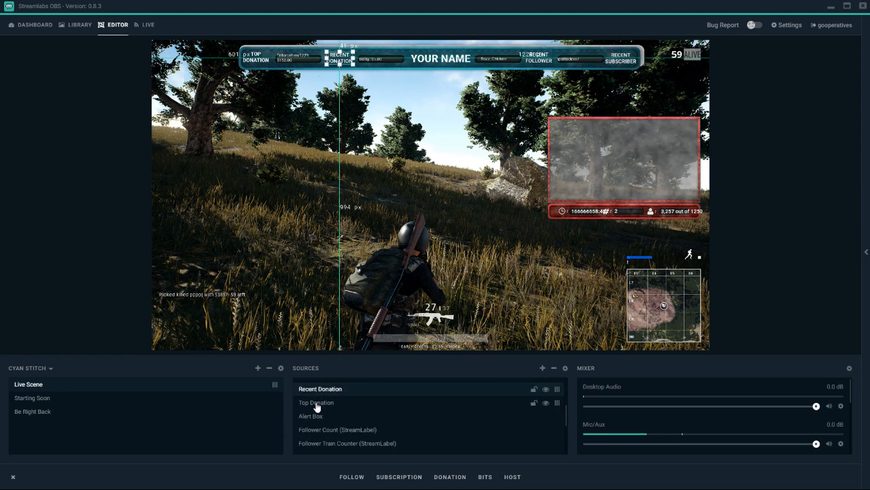
click(320, 389)
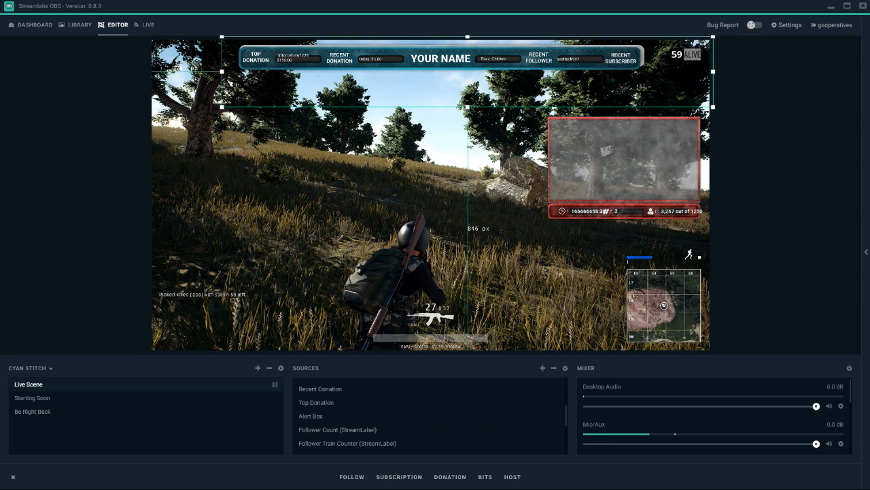
scroll(down, 3)
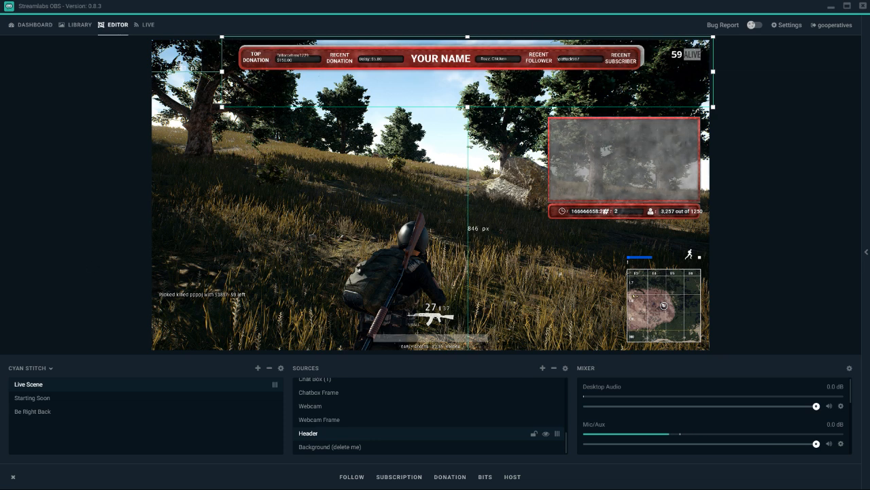
click(32, 397)
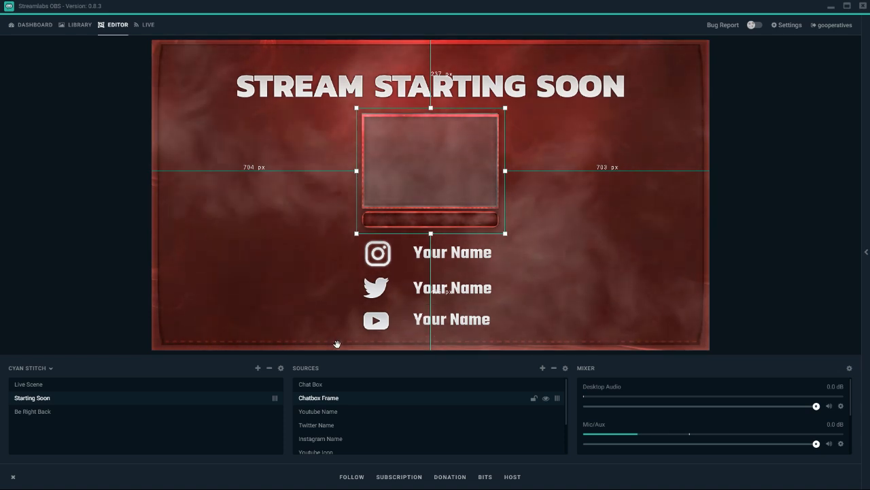
mouse_move(333, 61)
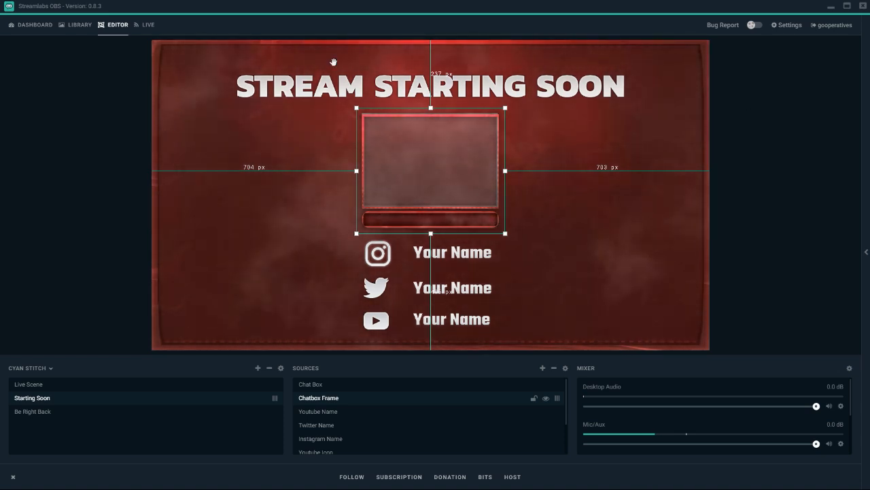
click(29, 384)
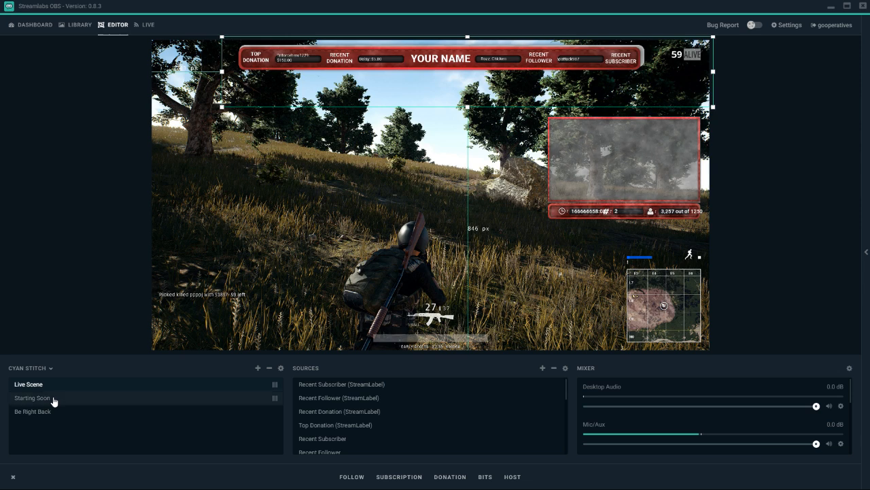
click(32, 397)
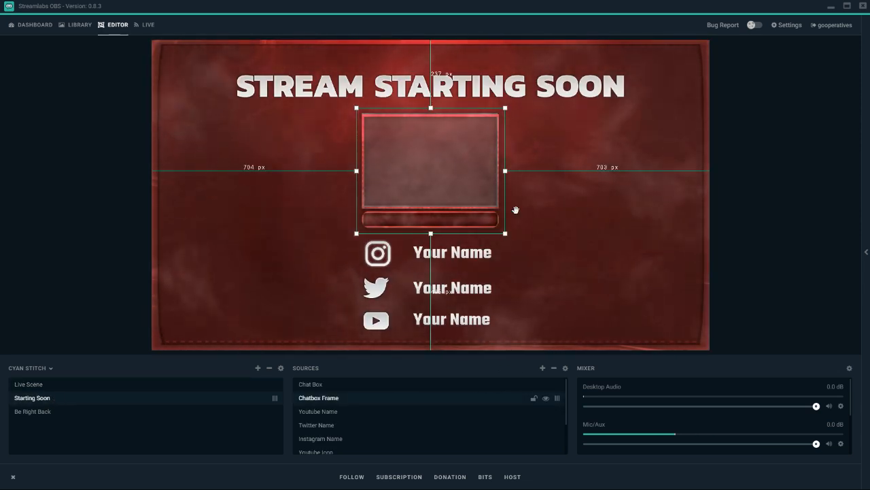
scroll(down, 3)
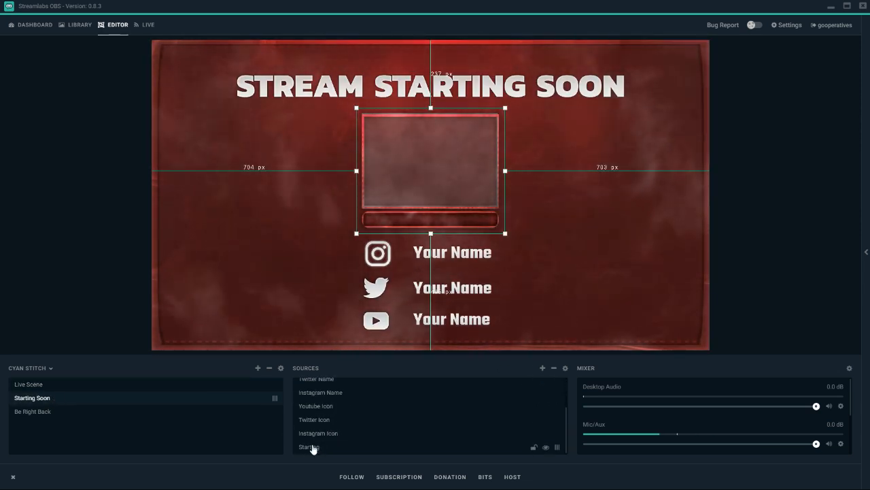
- Start adding a source to Starting Soon, close the window and reopen it
click(542, 367)
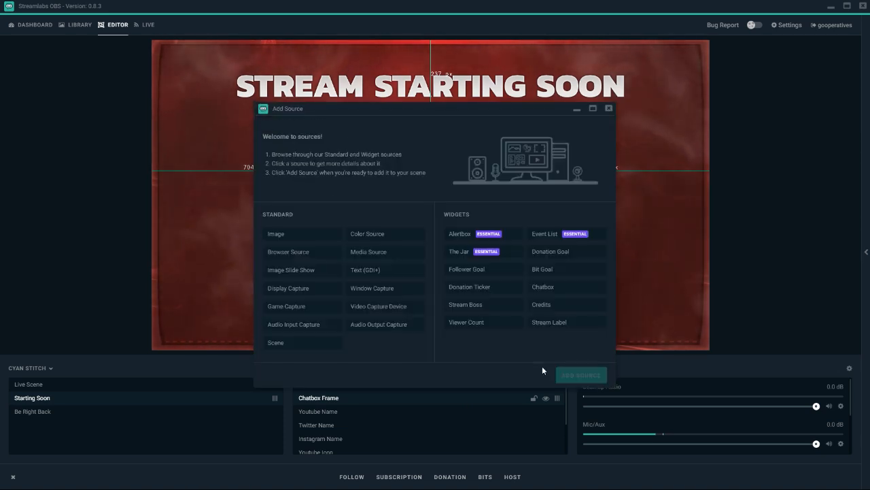
click(274, 234)
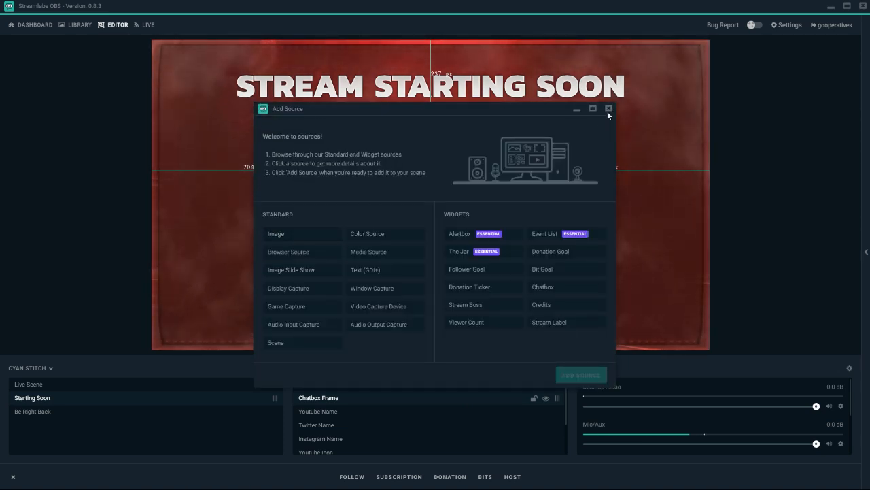
click(609, 109)
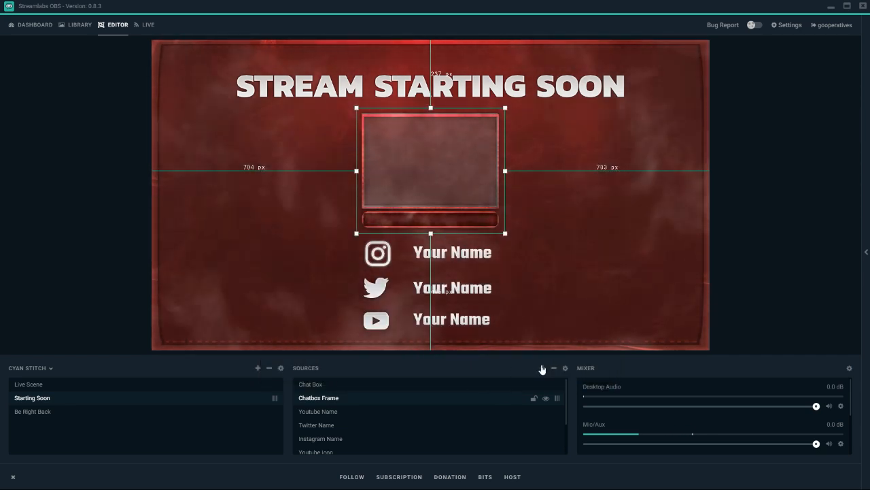
click(258, 367)
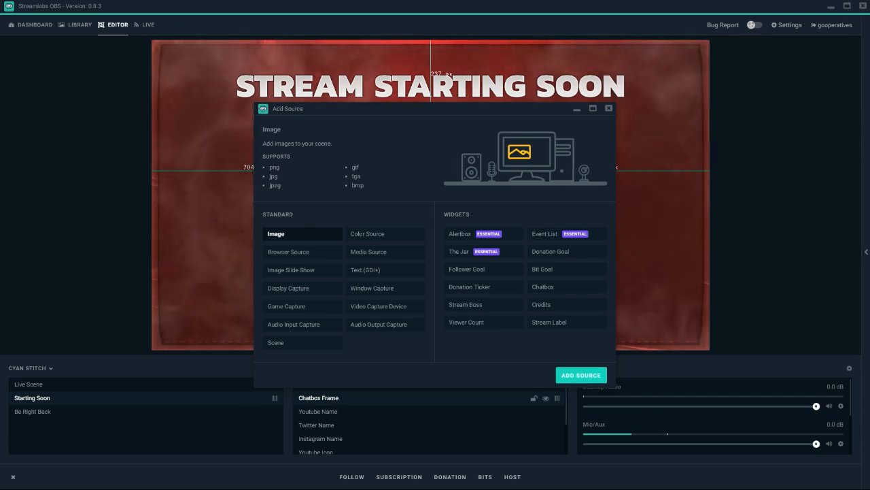
- Create a new Image source named Image and begin browsing for its picture file
click(581, 376)
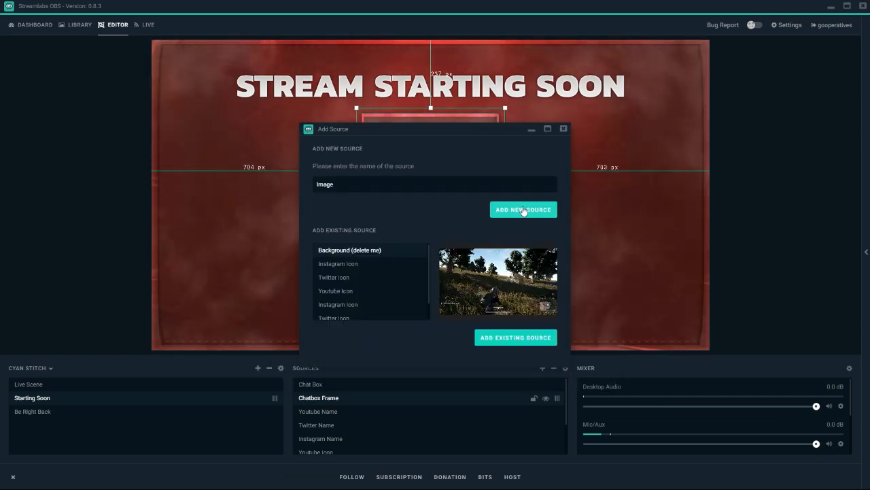
scroll(down, 3)
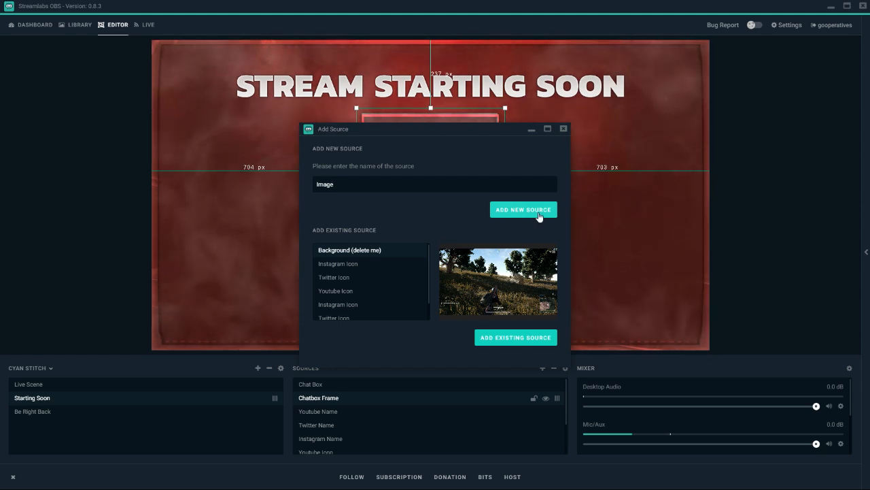
click(522, 209)
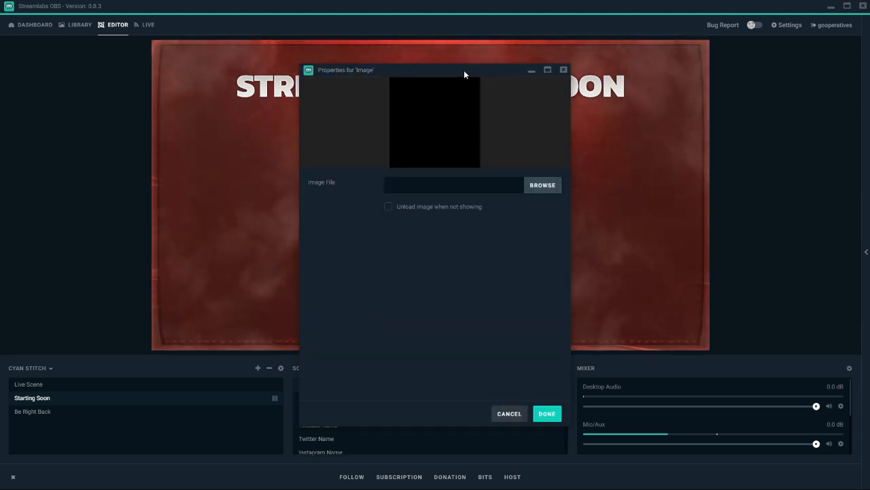
click(547, 414)
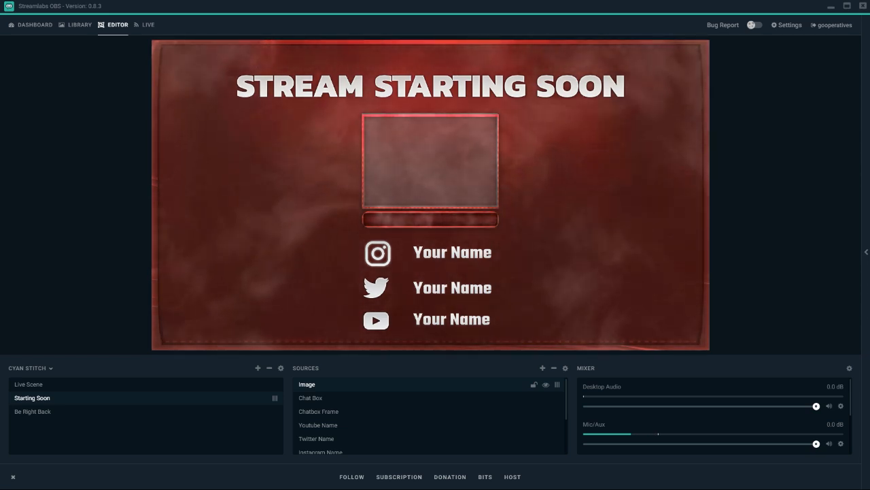
- Stretch the Warframe picture to fill the whole canvas
drag(658, 434, 688, 434)
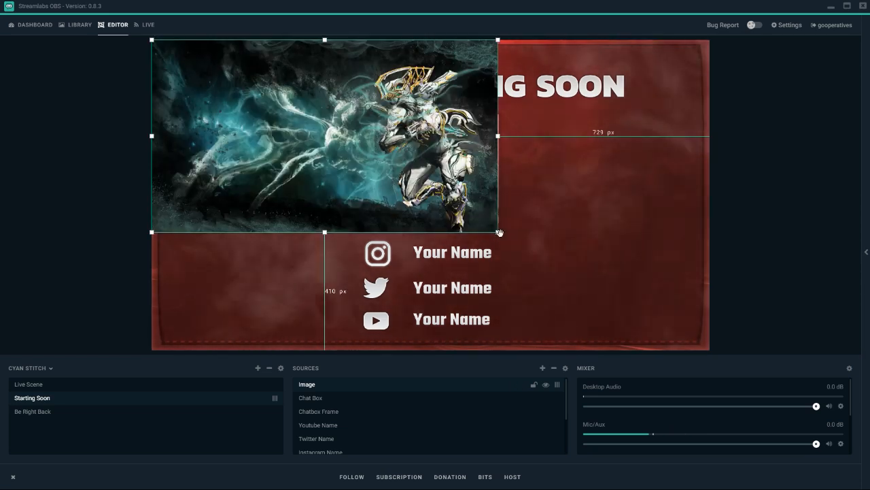
drag(498, 231, 713, 351)
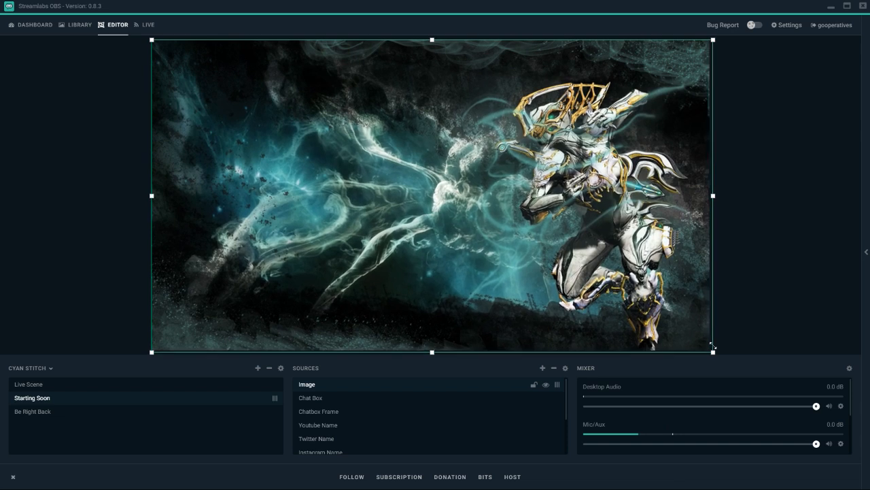
drag(713, 348, 708, 348)
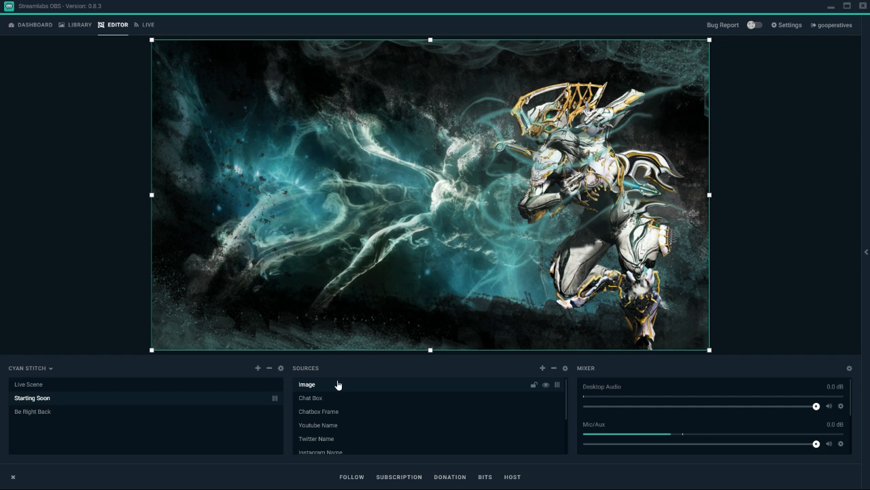
- Try reordering the Image source below the chat box, then put it back
drag(307, 384, 308, 400)
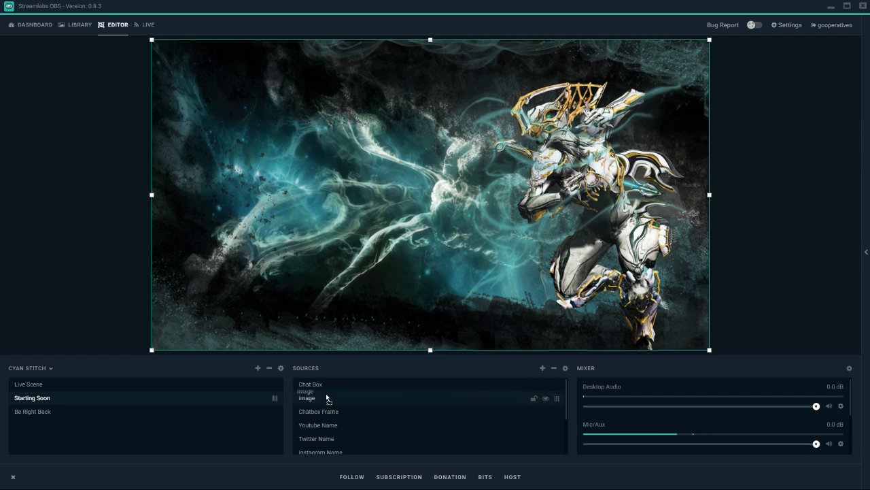
drag(308, 397, 307, 384)
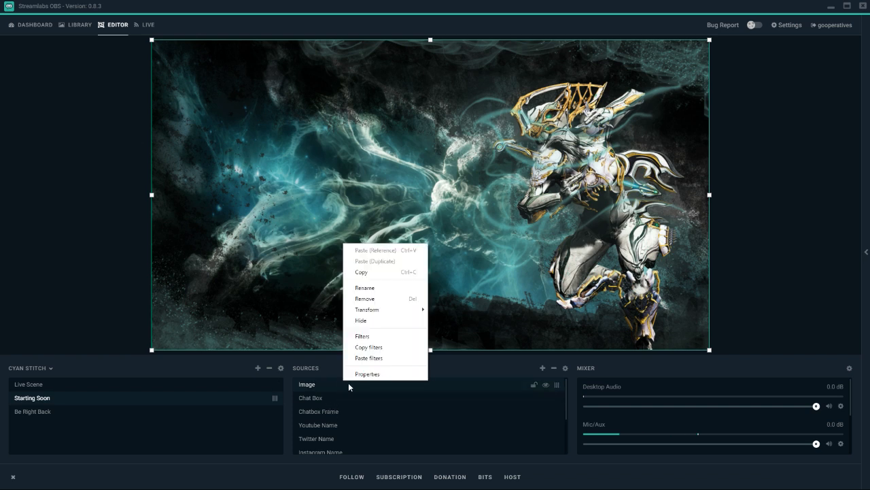
mouse_move(368, 373)
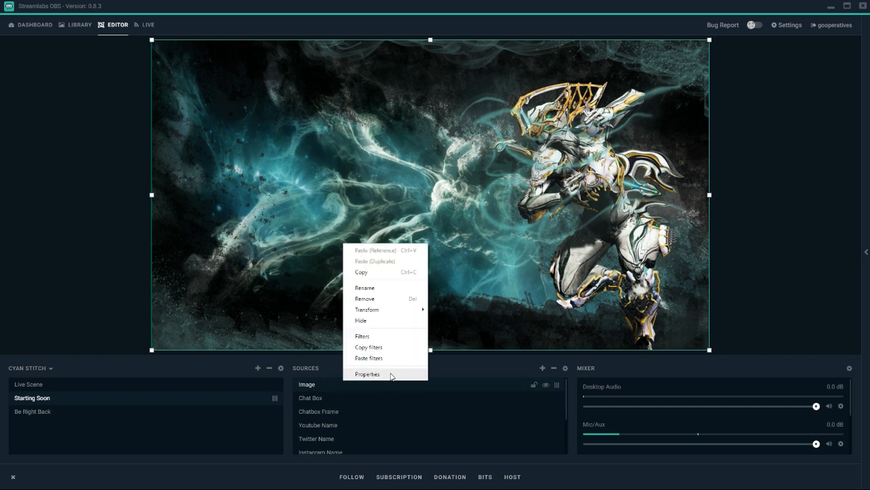
mouse_move(443, 366)
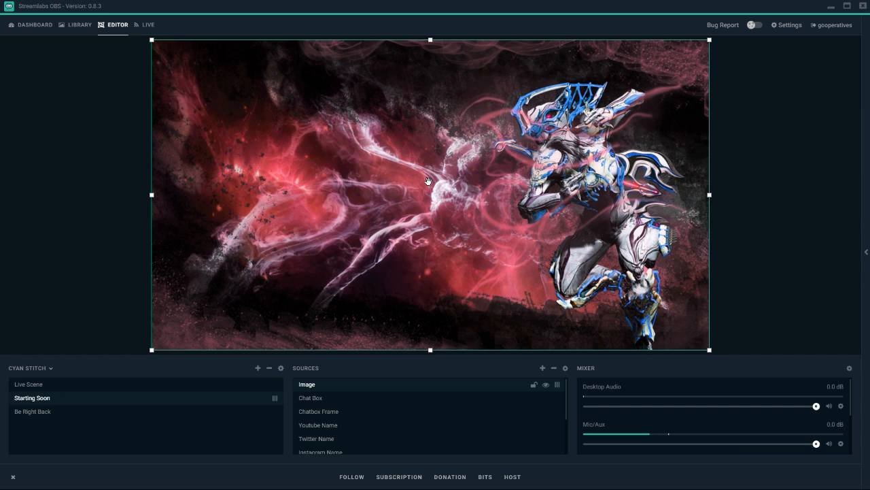
mouse_move(352, 386)
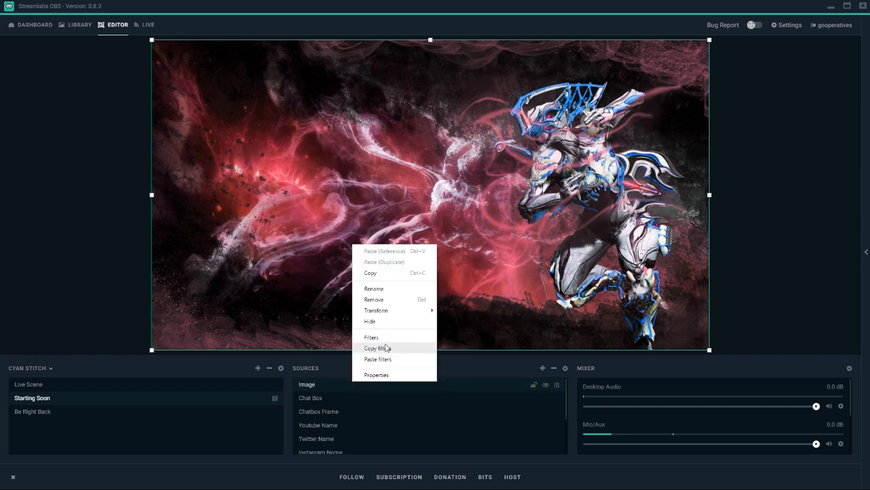
- Review the Image source's filters and back out of adding a new one
click(370, 338)
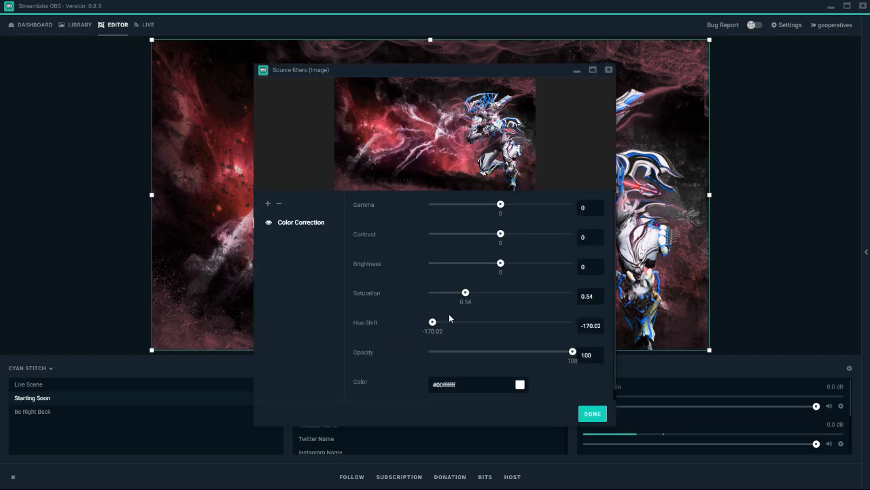
mouse_move(571, 354)
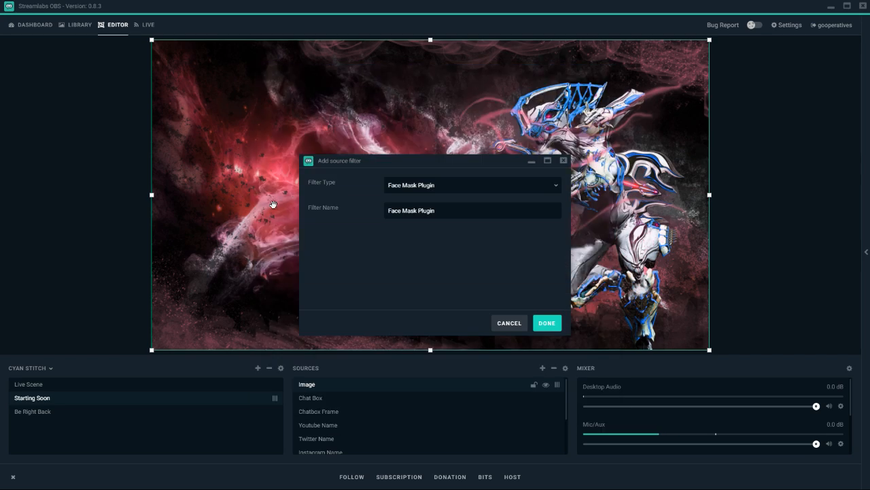
click(472, 185)
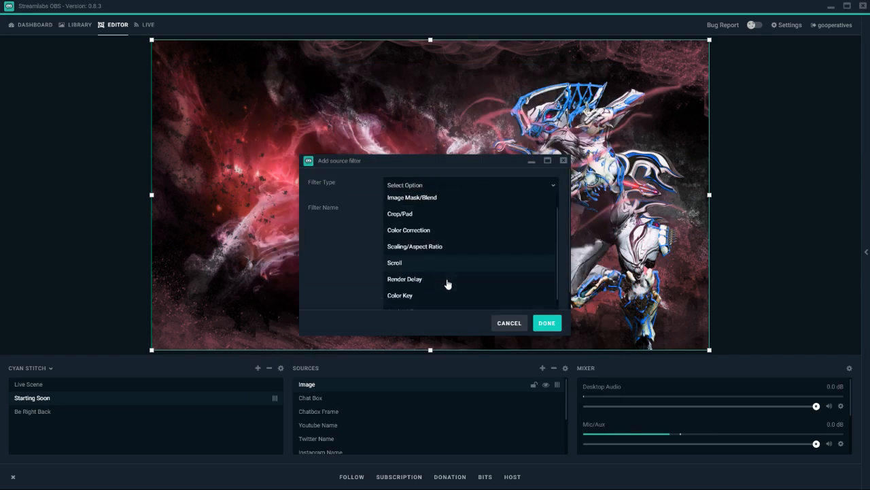
click(408, 230)
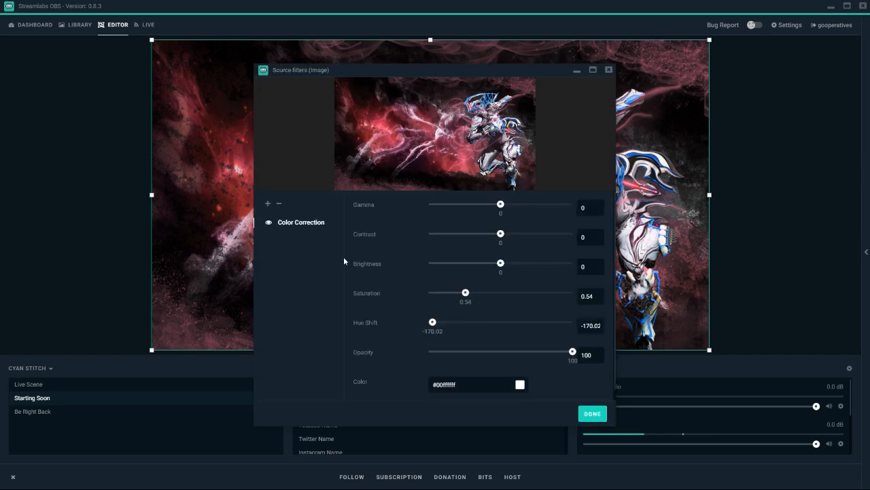
- Lower the Color Correction opacity to about 12 so the Warframe art shows faintly
drag(572, 353, 544, 354)
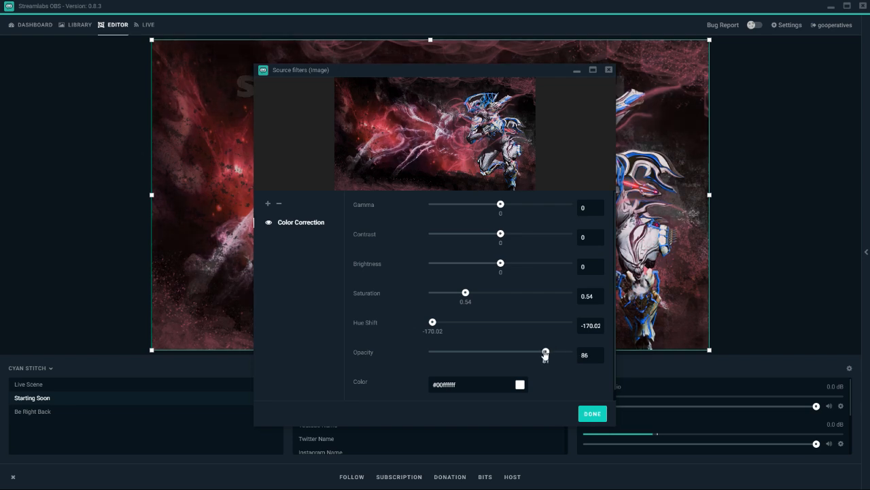
drag(544, 351, 470, 351)
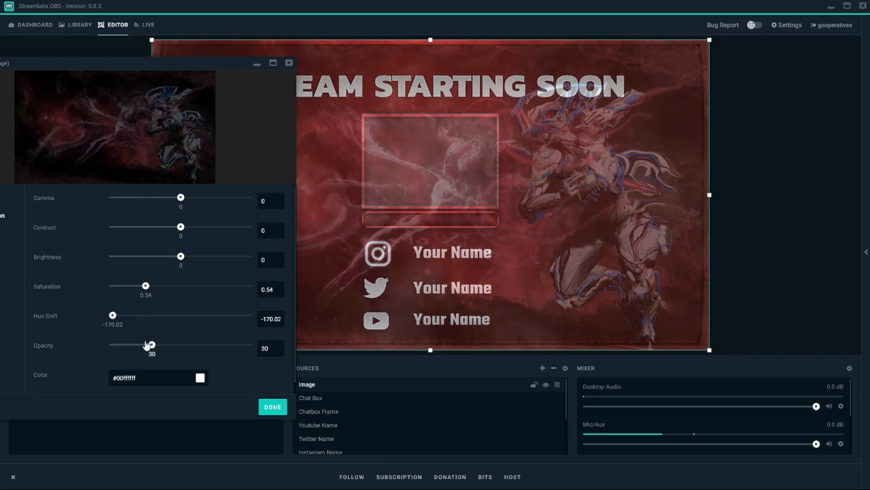
drag(149, 345, 136, 345)
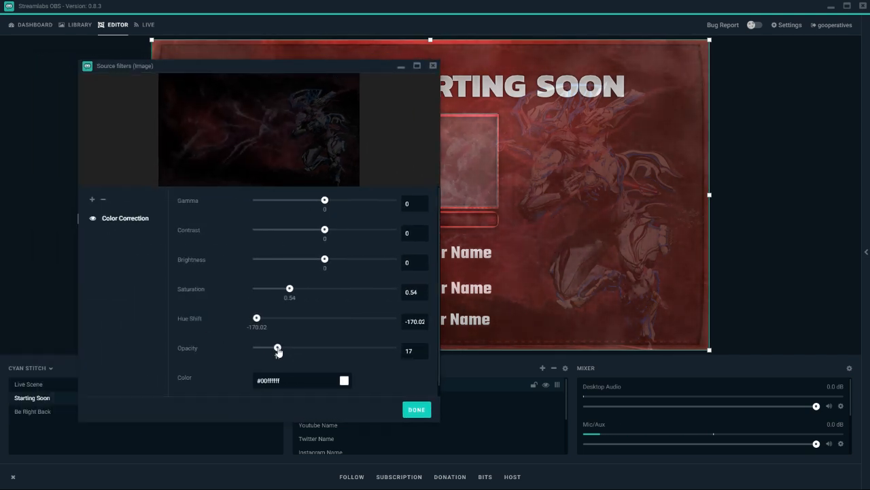
drag(277, 348, 269, 348)
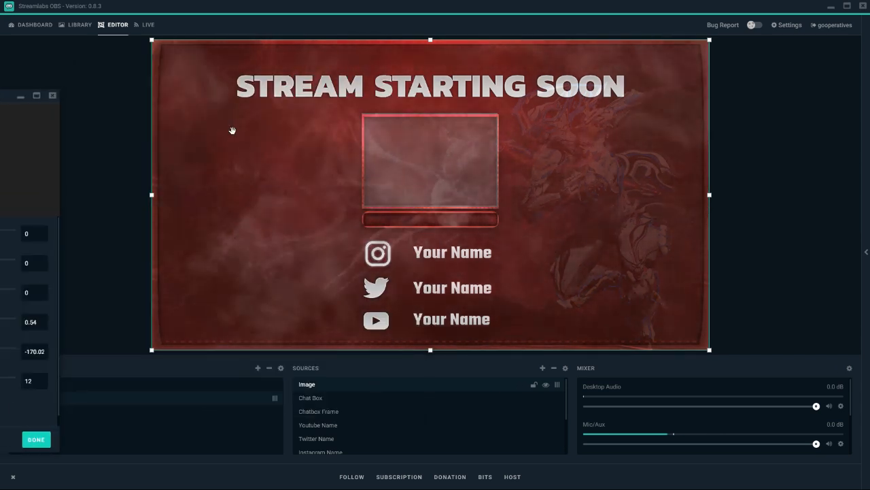
mouse_move(580, 184)
text(14)
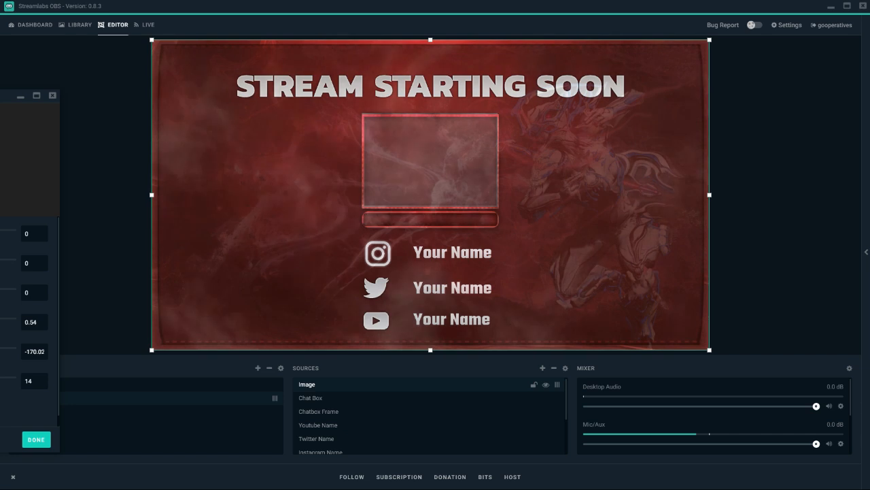
- Finish the Image filters and switch to the Mint Dusk collection's Live Scene
click(36, 438)
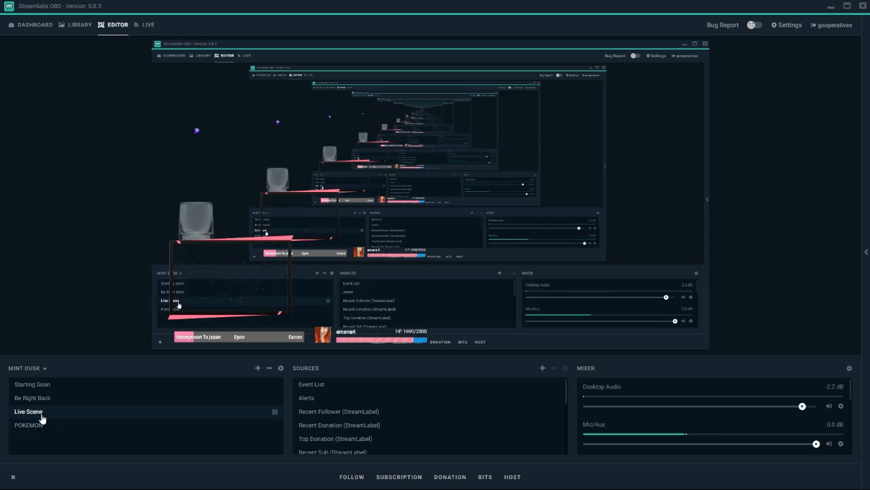
- View Mint Dusk's Starting Soon, Be Right Back and POKEMON scenes in turn
click(32, 383)
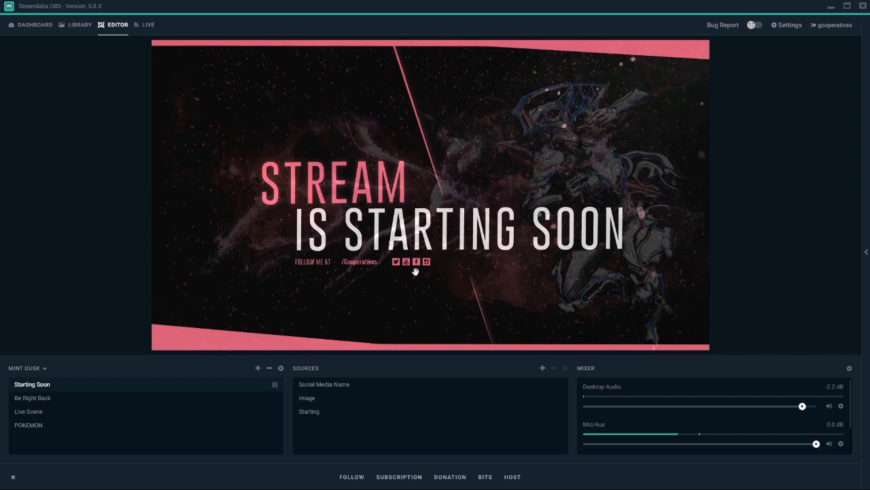
mouse_move(344, 244)
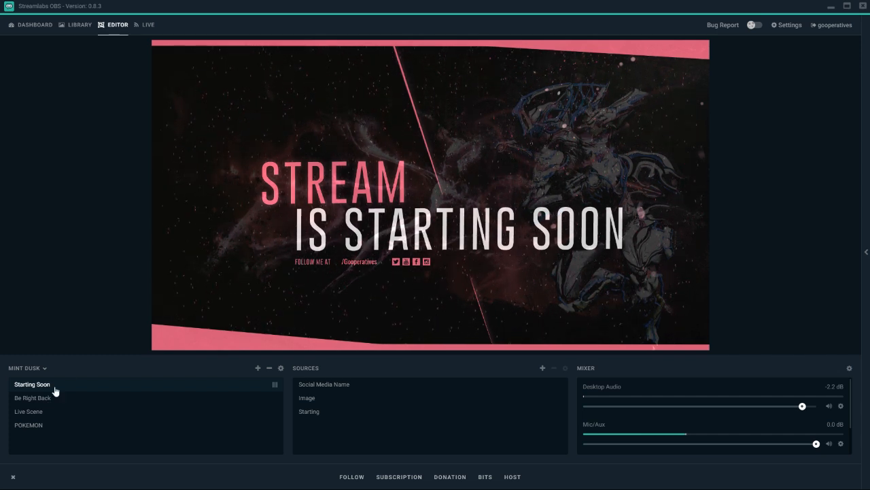
click(32, 397)
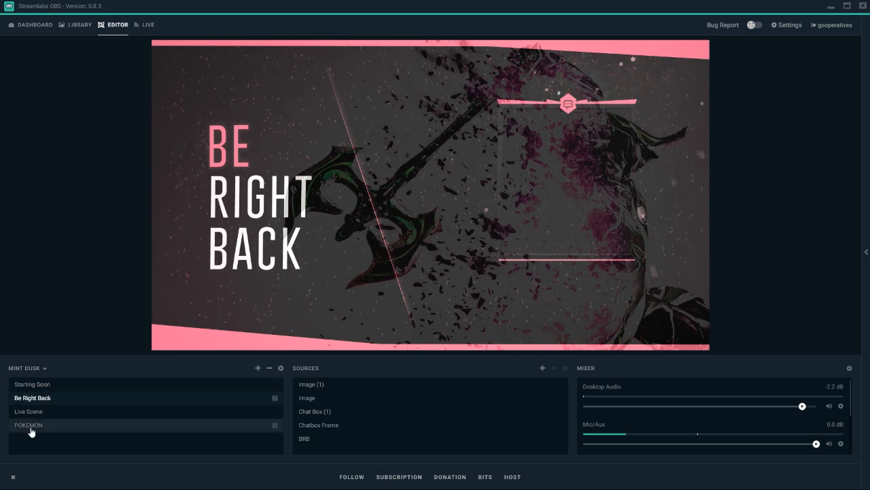
click(29, 425)
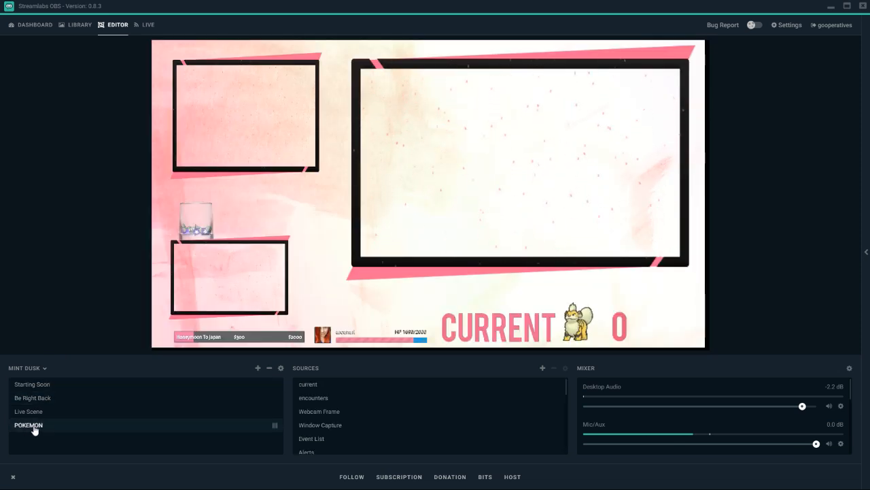